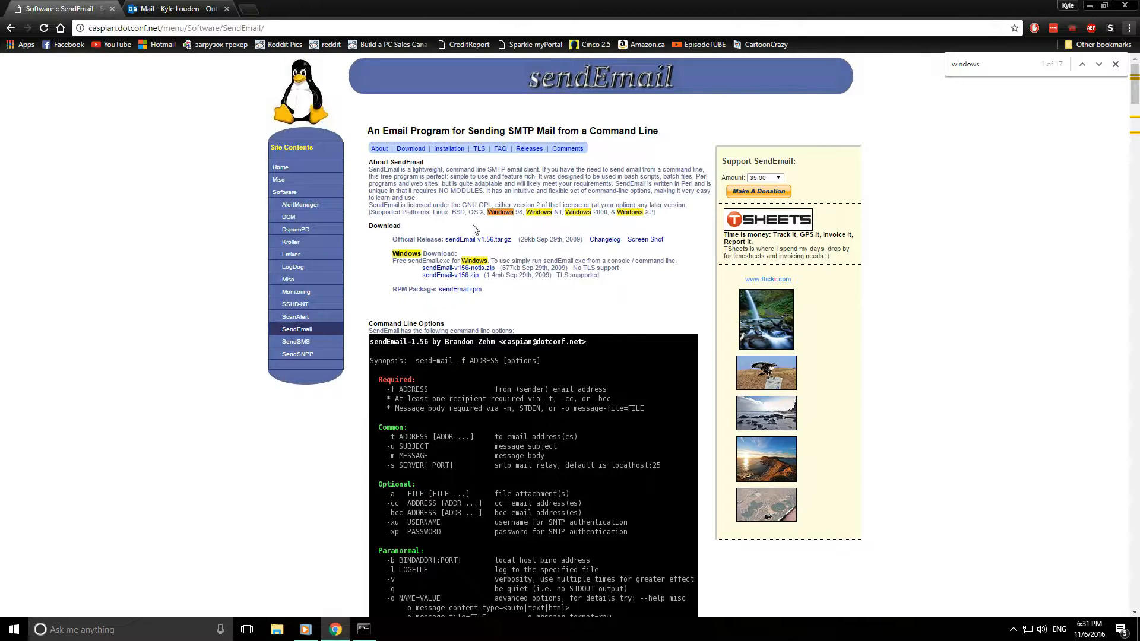
pyautogui.moveTo(468, 279)
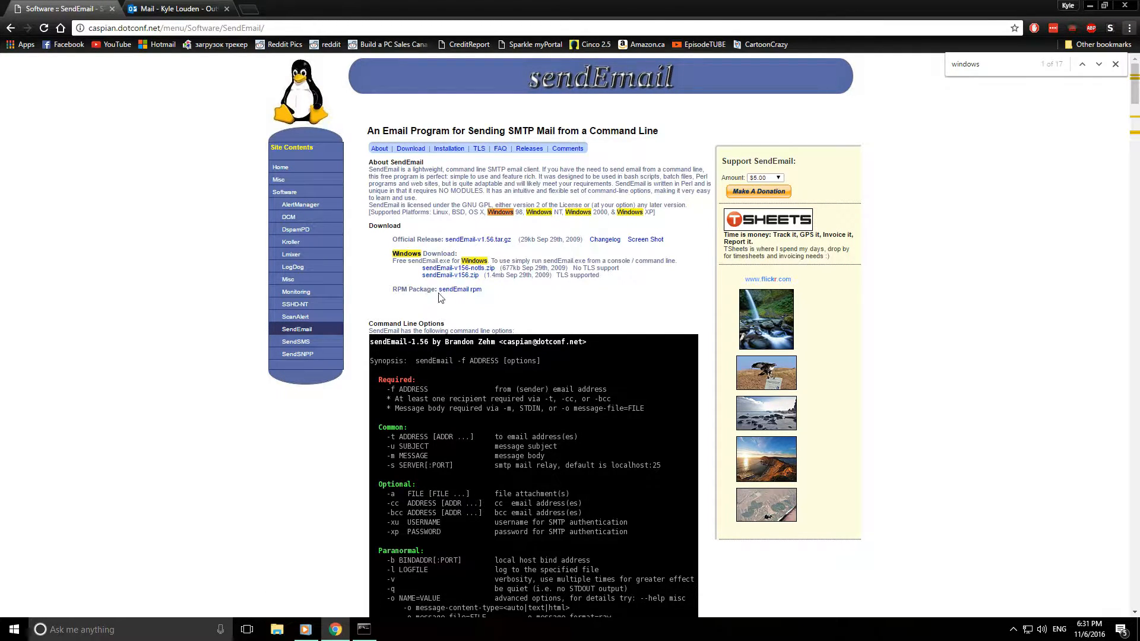
pyautogui.moveTo(460, 294)
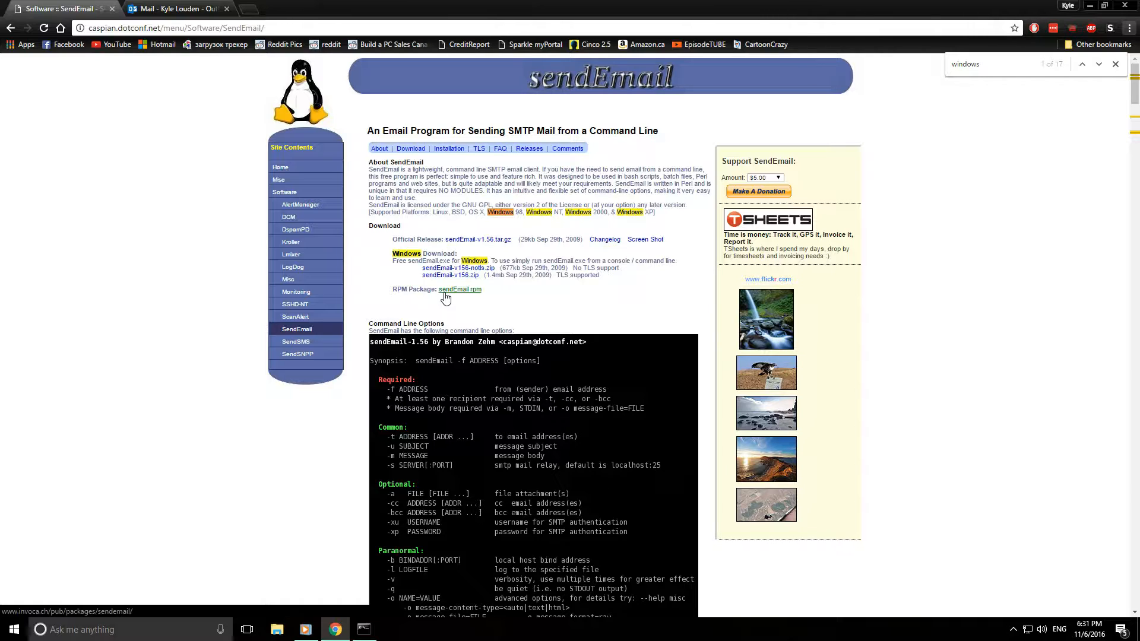
pyautogui.moveTo(469, 309)
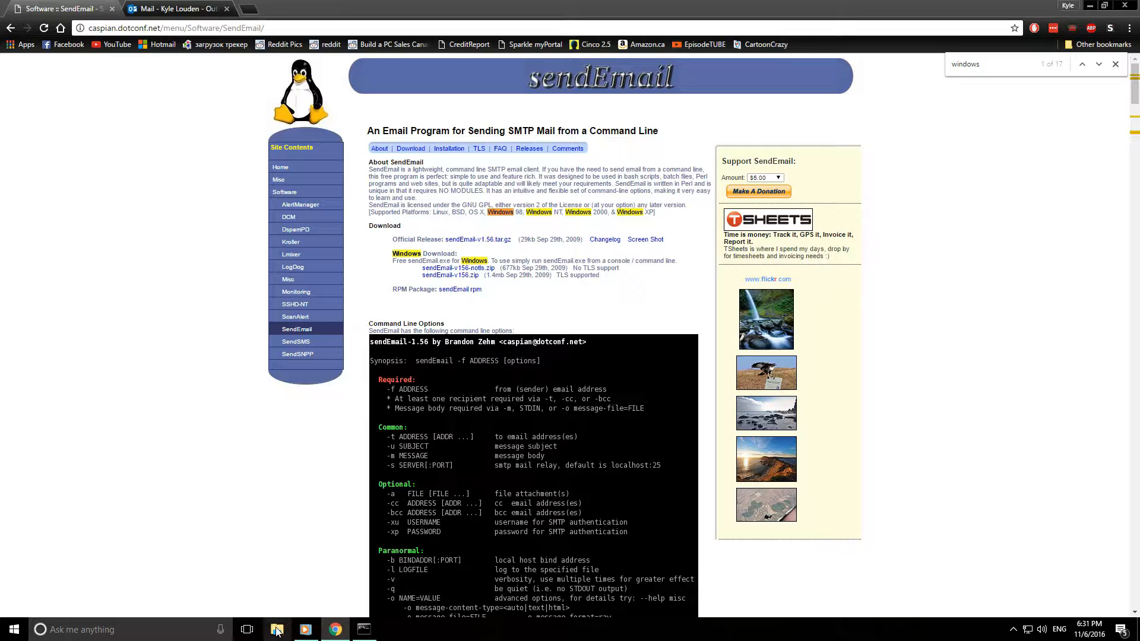
# Browse This PC > Boot SSD (C:) > SendEmail to list sendEmail.exe and its readme files.
pyautogui.click(276, 629)
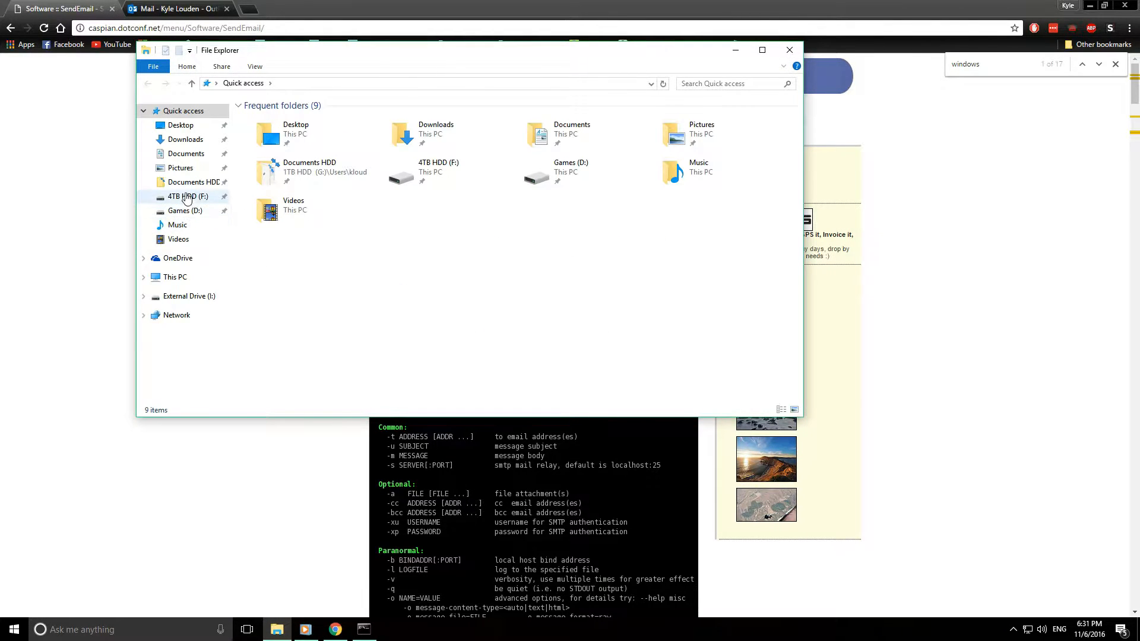
pyautogui.click(174, 278)
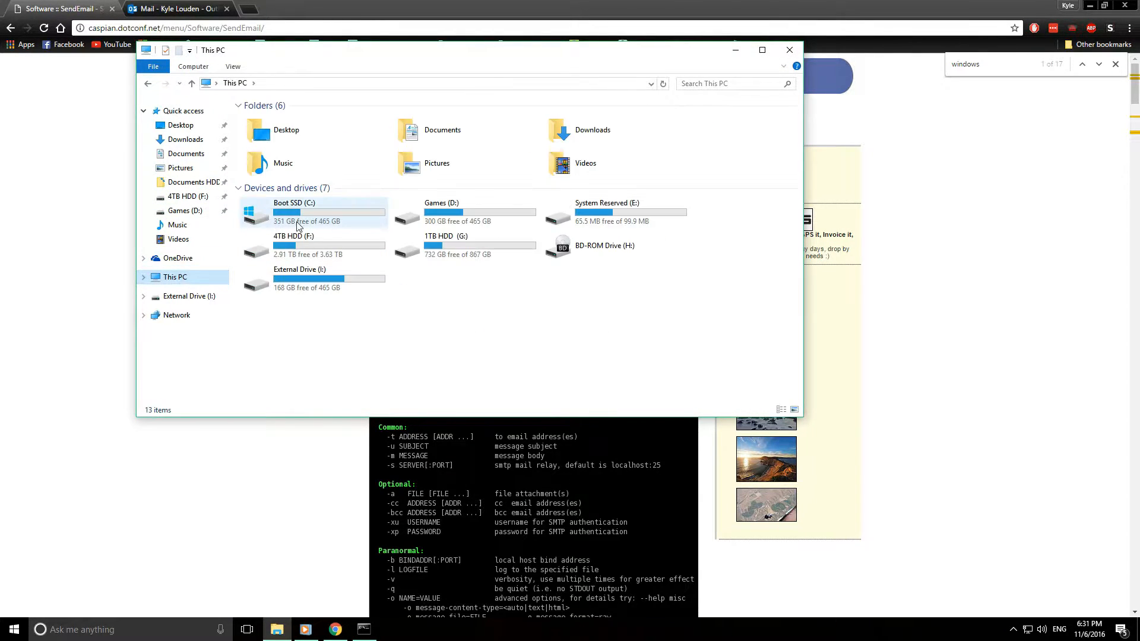
pyautogui.doubleClick(294, 212)
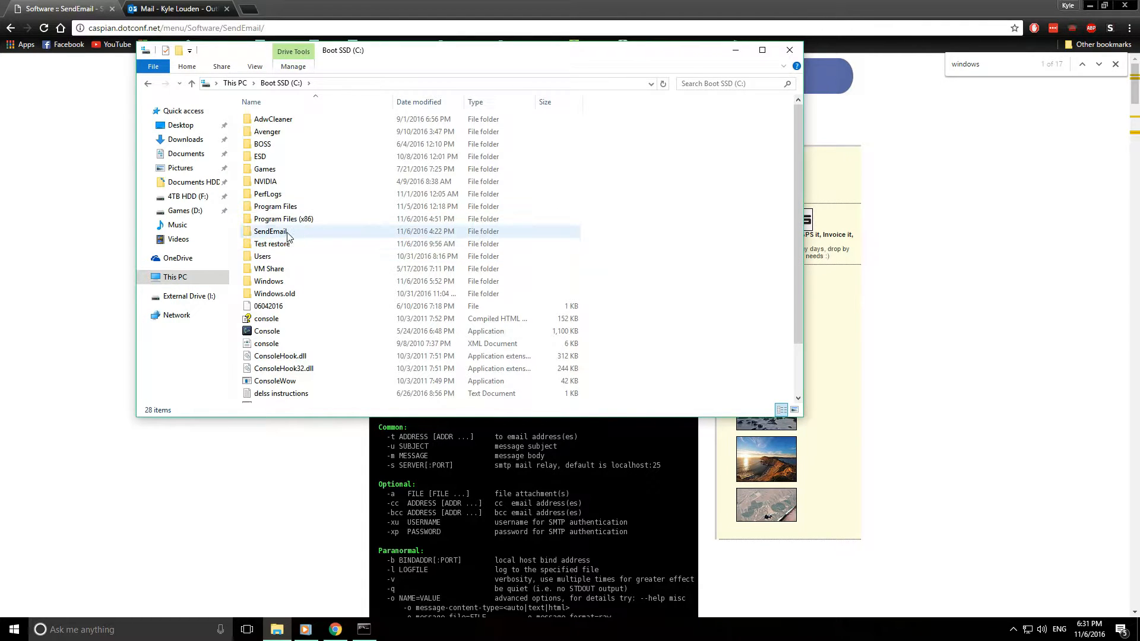
pyautogui.doubleClick(271, 230)
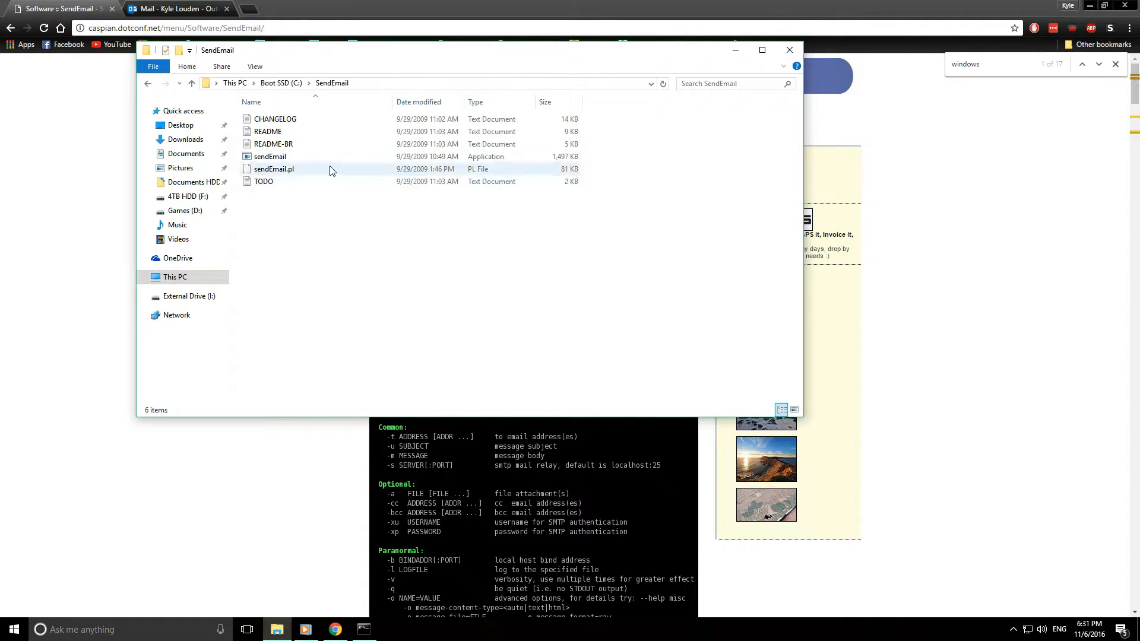
pyautogui.moveTo(272, 190)
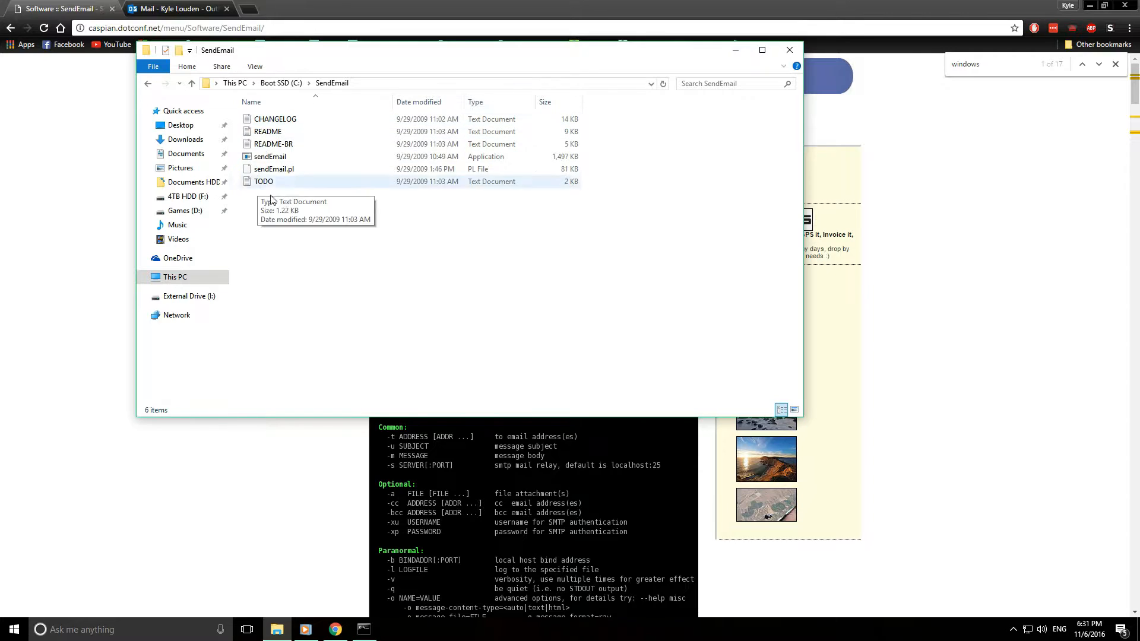
pyautogui.click(271, 157)
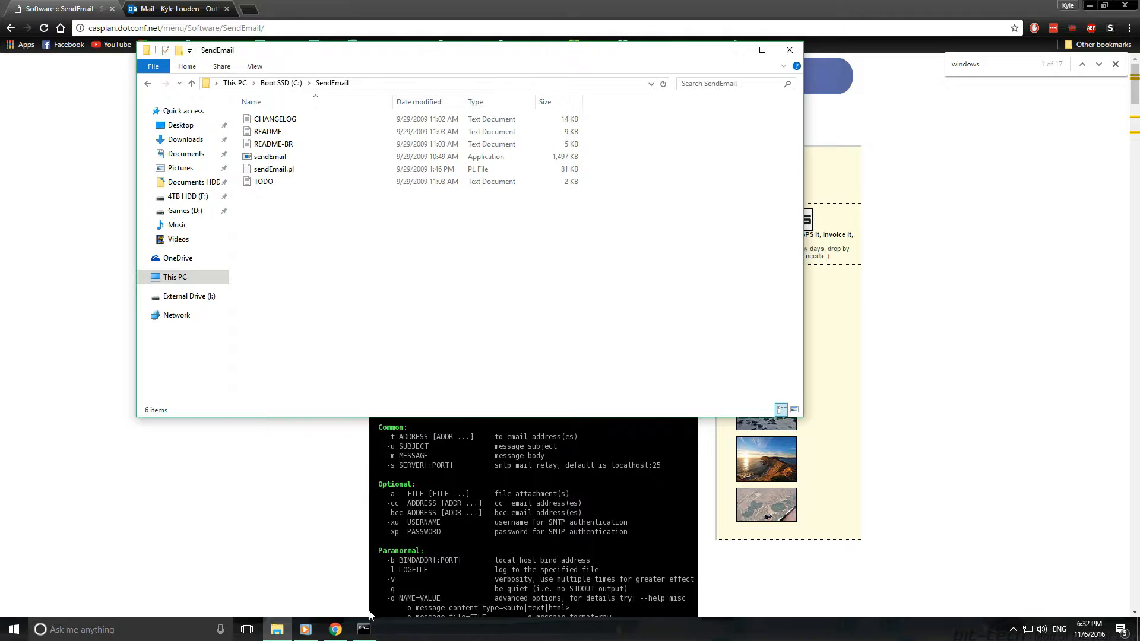
# Start an administrator prompt and enter the path C:\SendEmail\sendEmail.exe.
pyautogui.rightClick(363, 629)
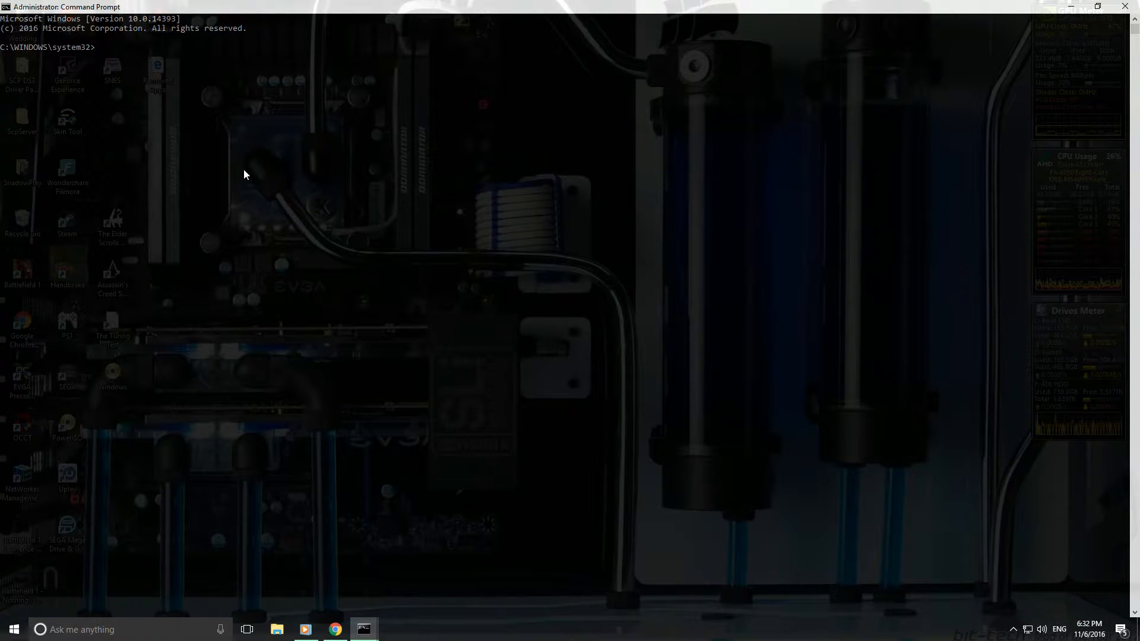
pyautogui.write('C:')
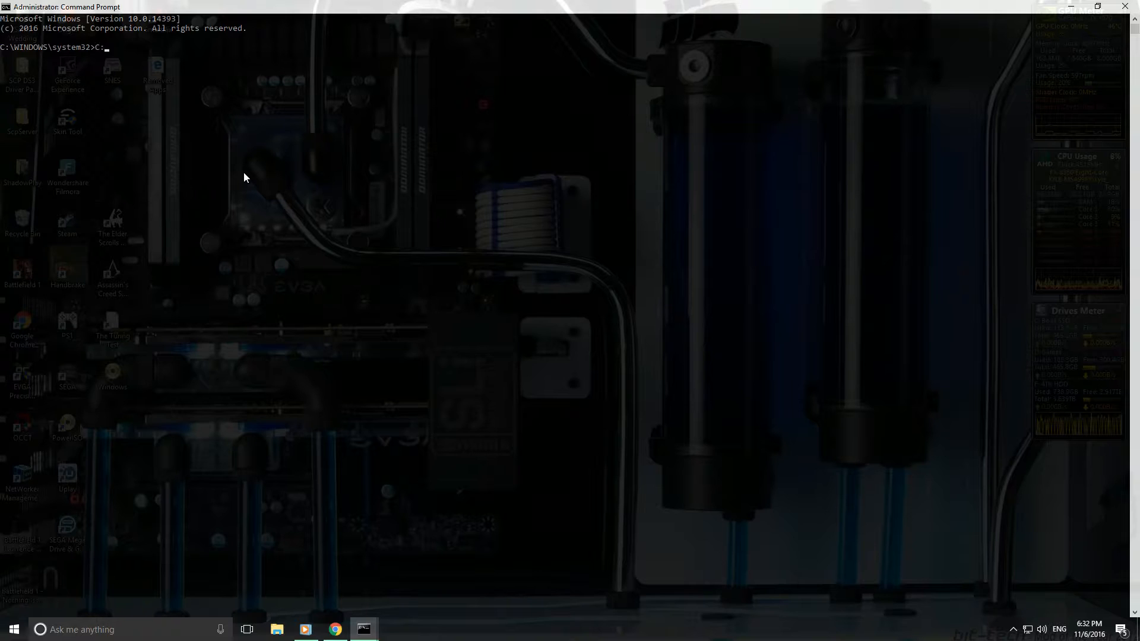
pyautogui.write('SendE')
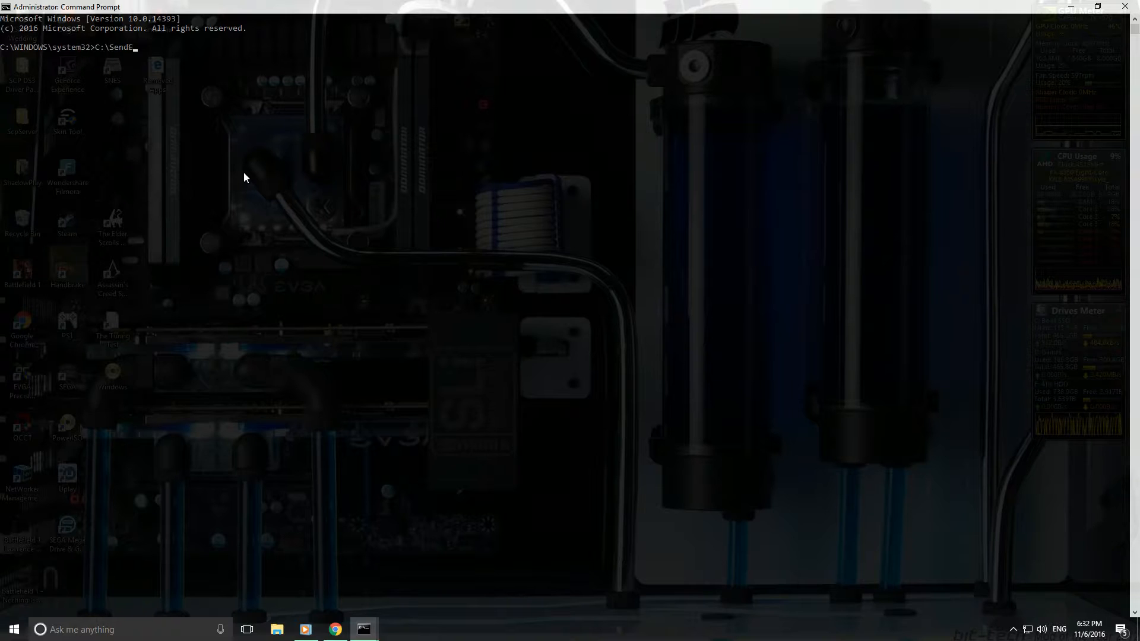
pyautogui.write('mail\\')
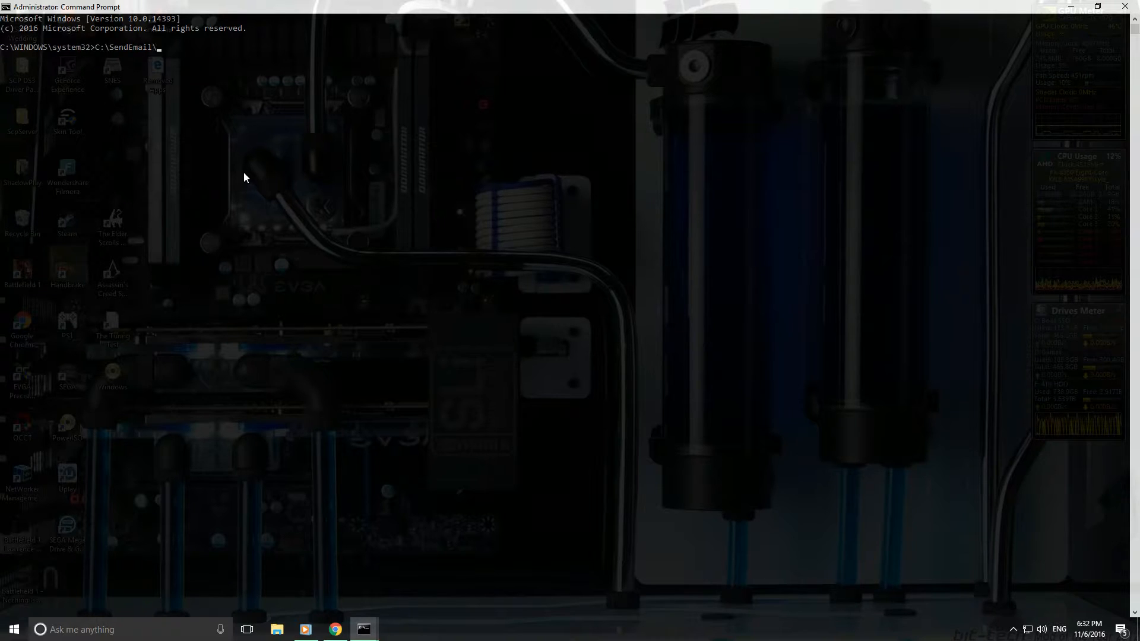
pyautogui.write('sendEmail.exe')
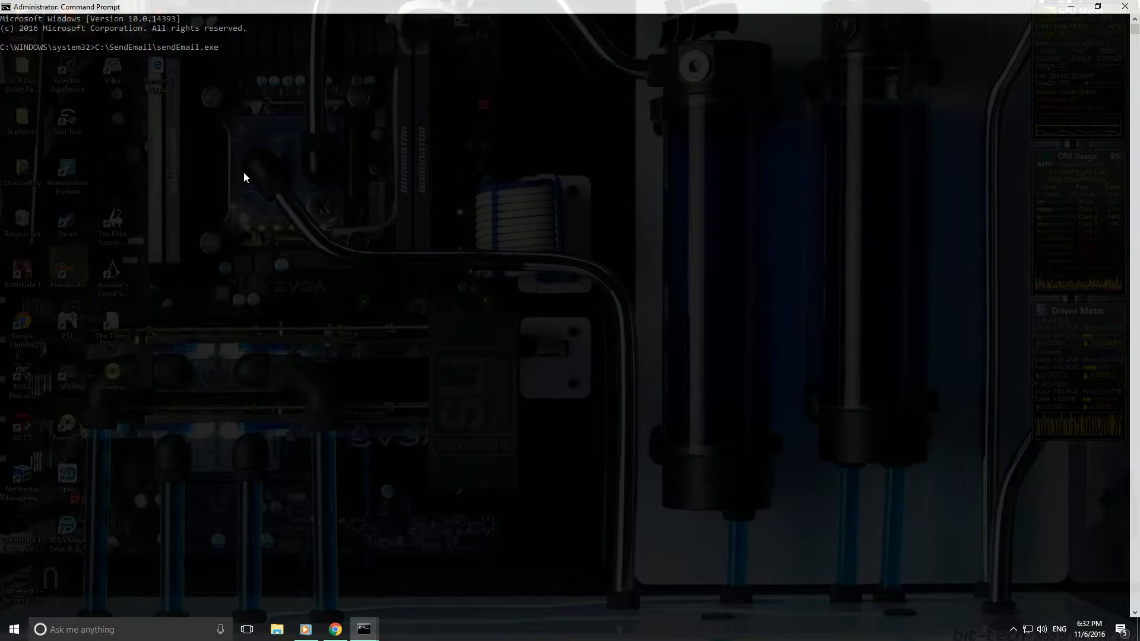
pyautogui.write('-f sender@')
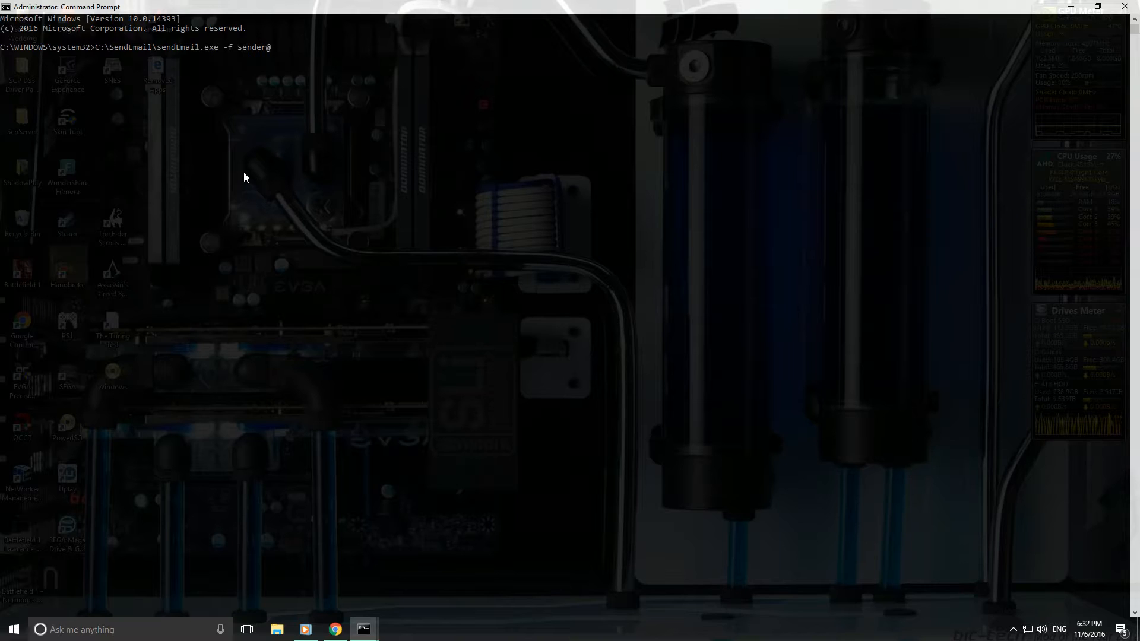
pyautogui.write('d')
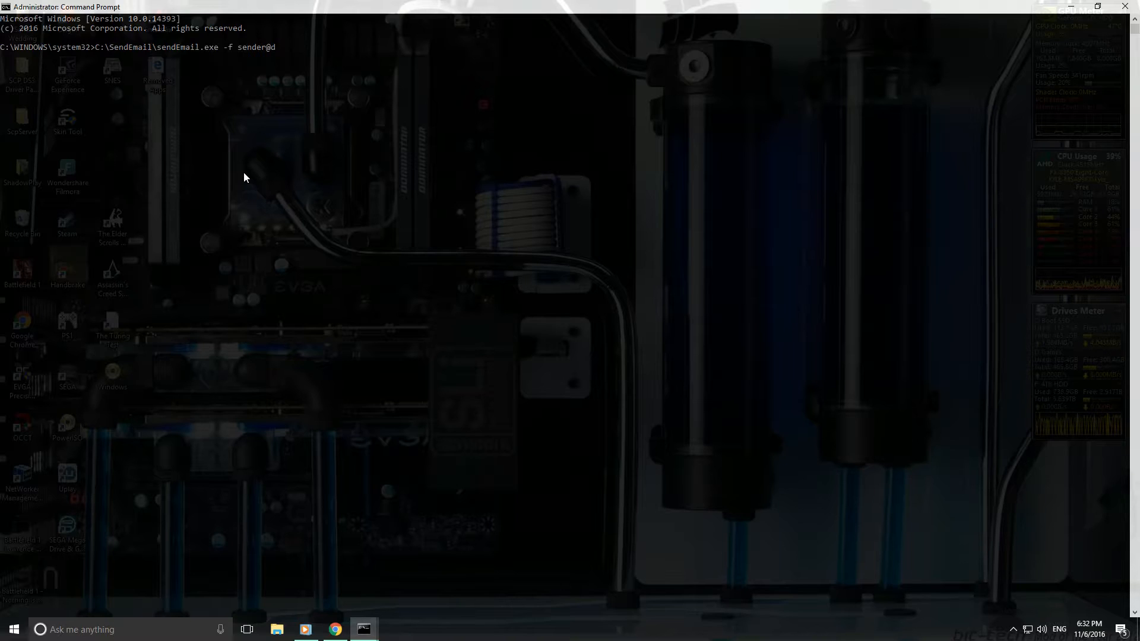
pyautogui.write('omain.com -')
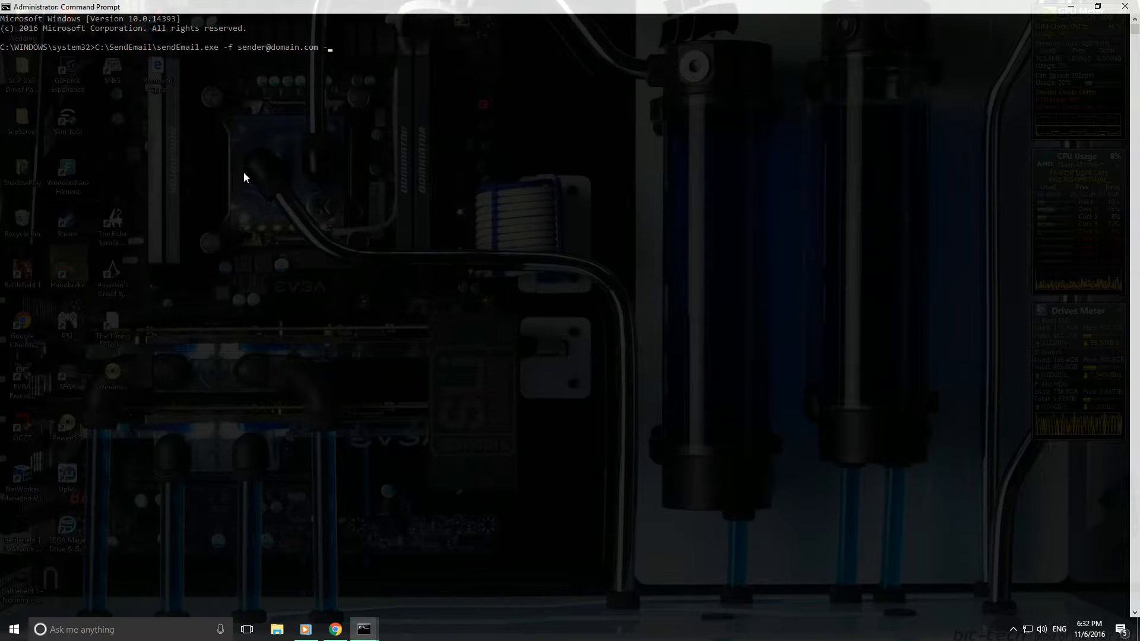
pyautogui.write('t')
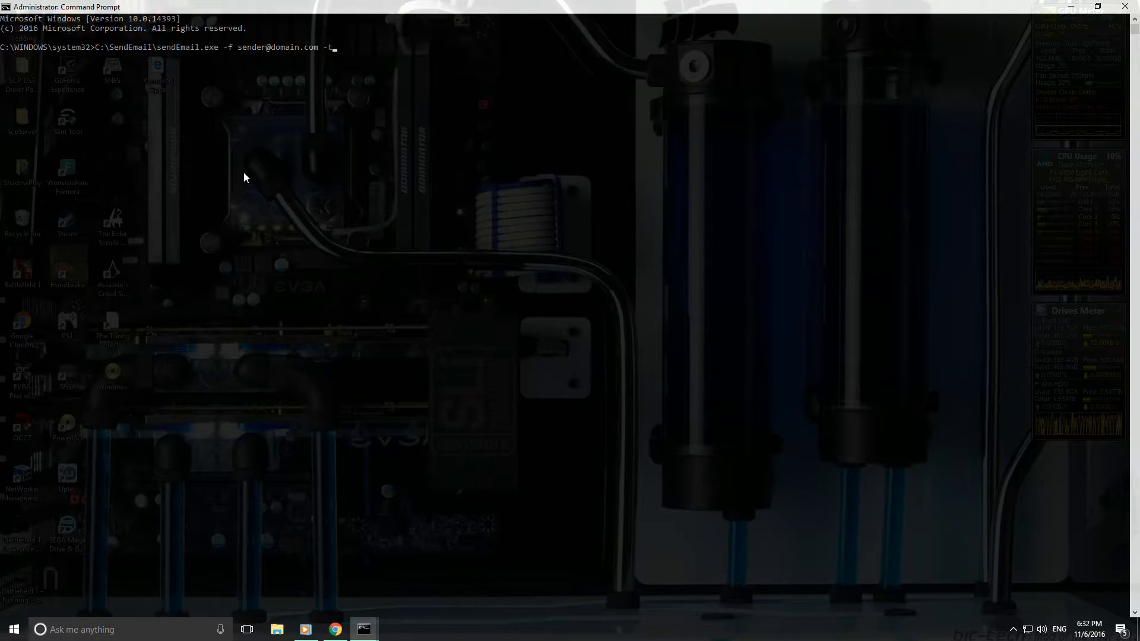
pyautogui.write('recipient@d')
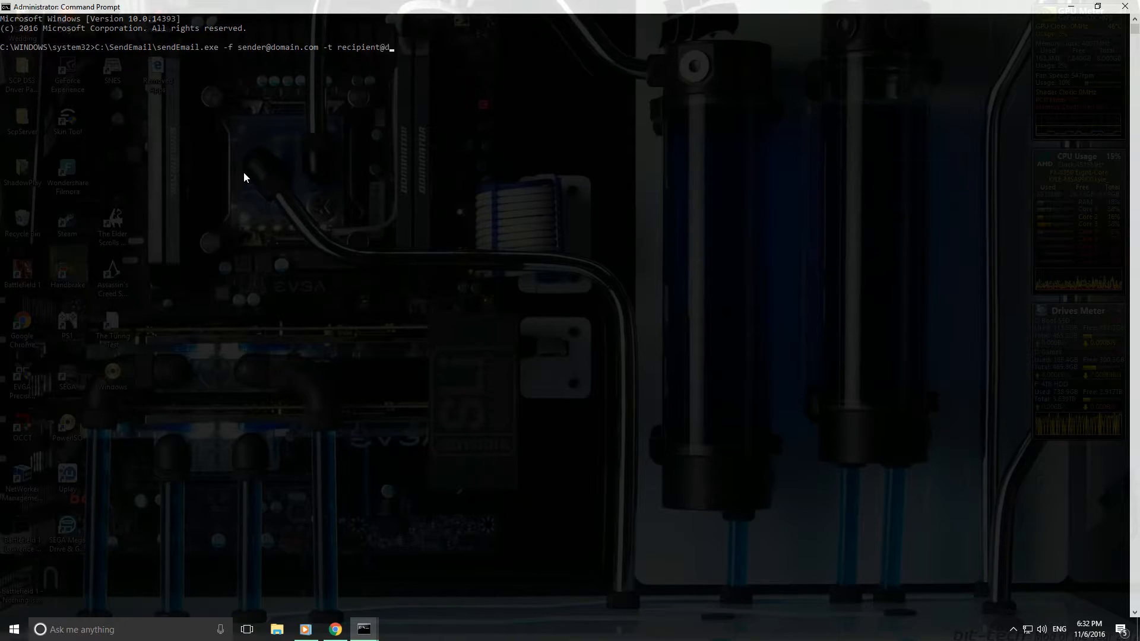
pyautogui.write('omain.com')
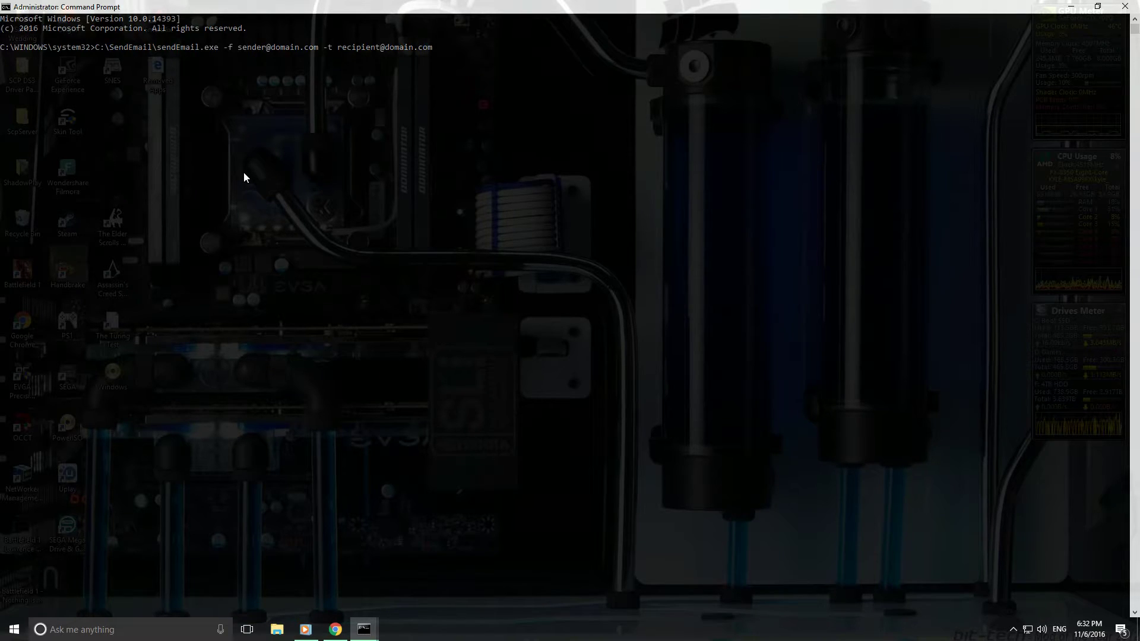
# Add -s smtp.gmail.com as the mail server, fixing the smpt typo, and begin -xu.
pyautogui.write('-s')
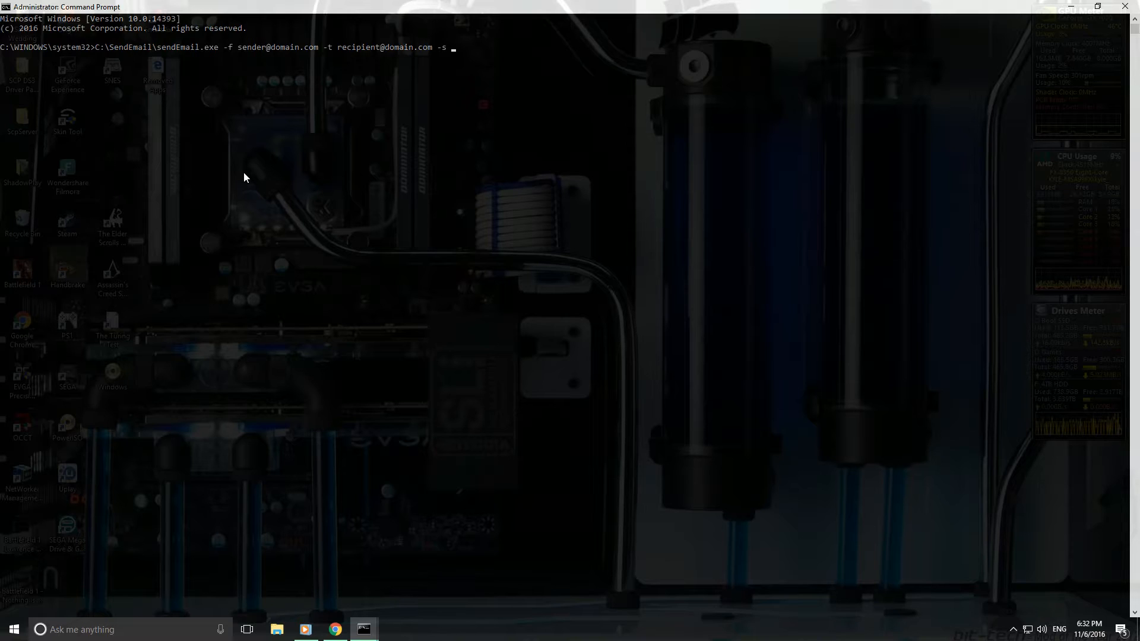
pyautogui.write('smpt')
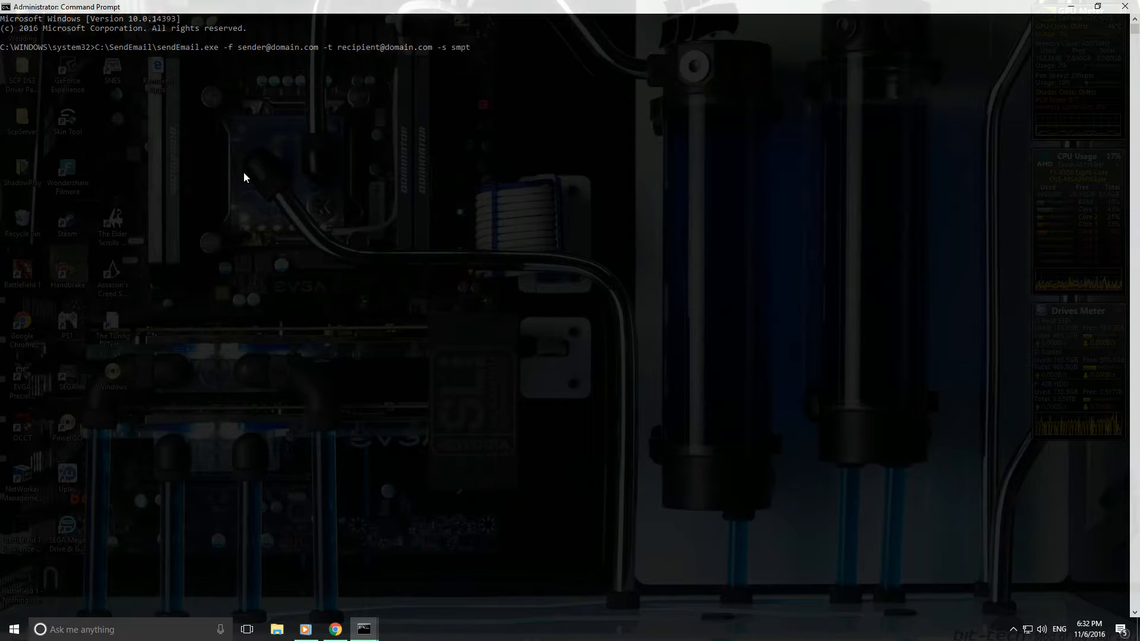
pyautogui.press('Backspace')
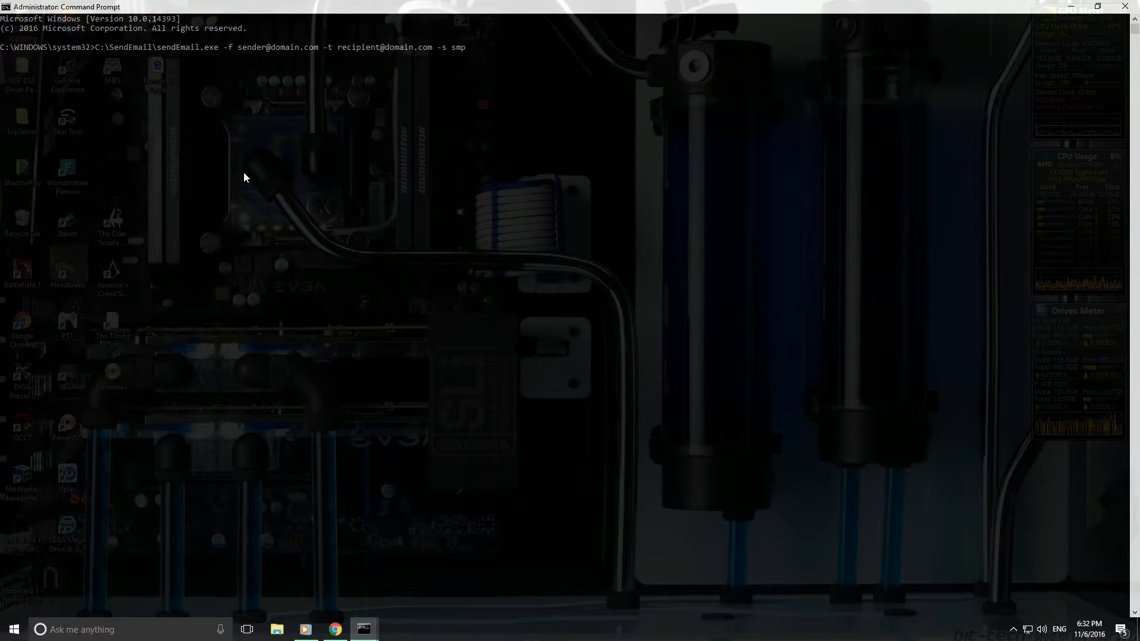
pyautogui.write('tp.')
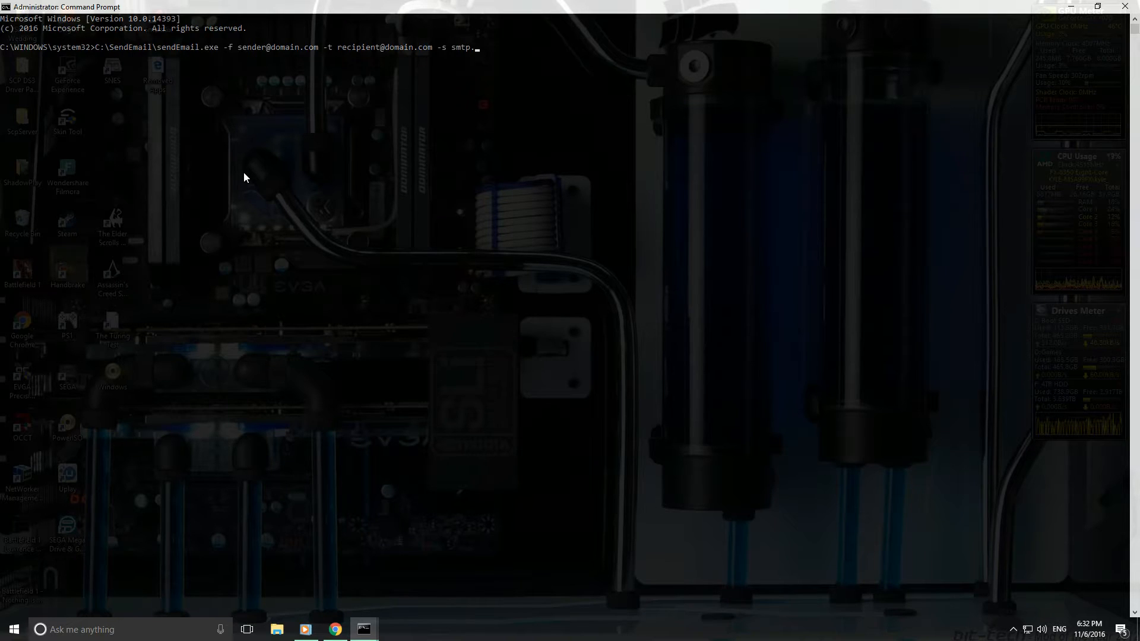
pyautogui.write('gmail.com')
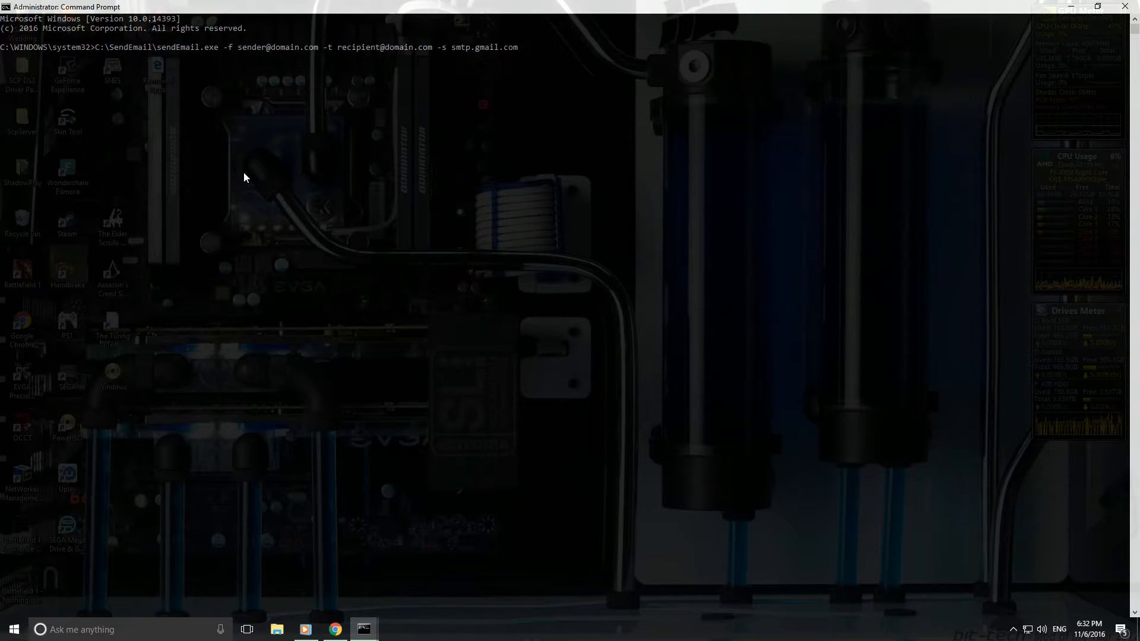
pyautogui.write('-')
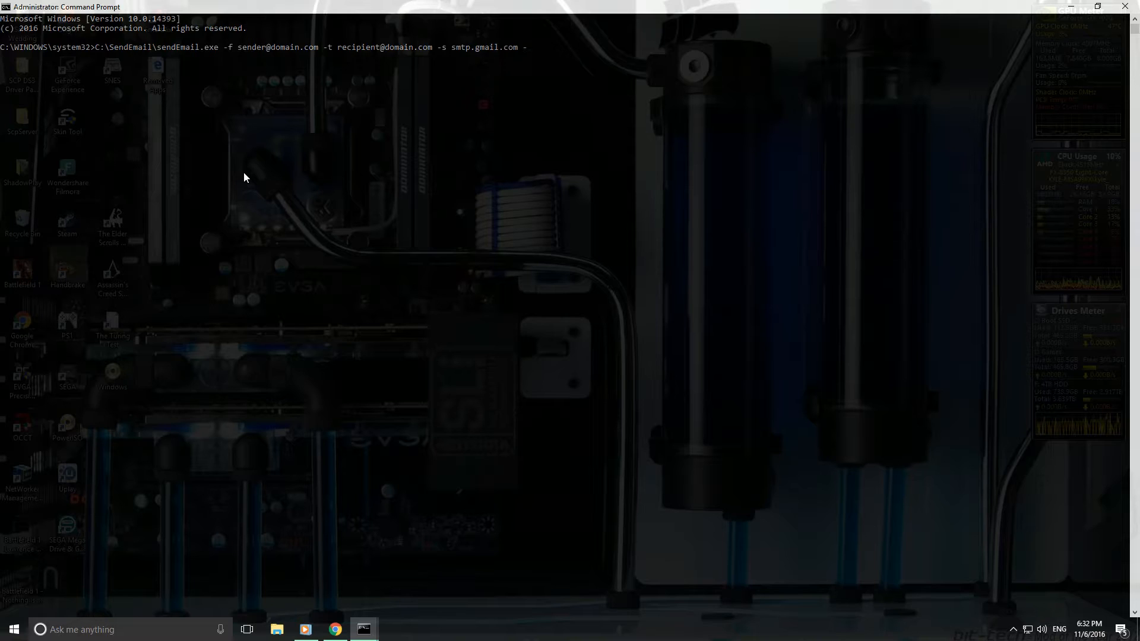
pyautogui.write('x')
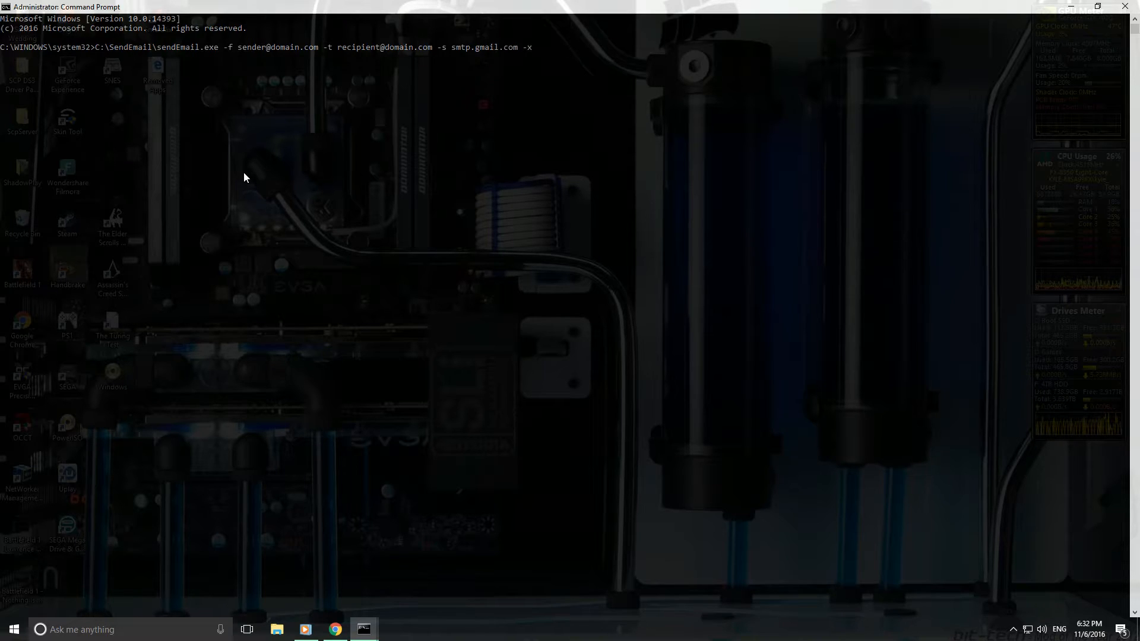
pyautogui.write('u')
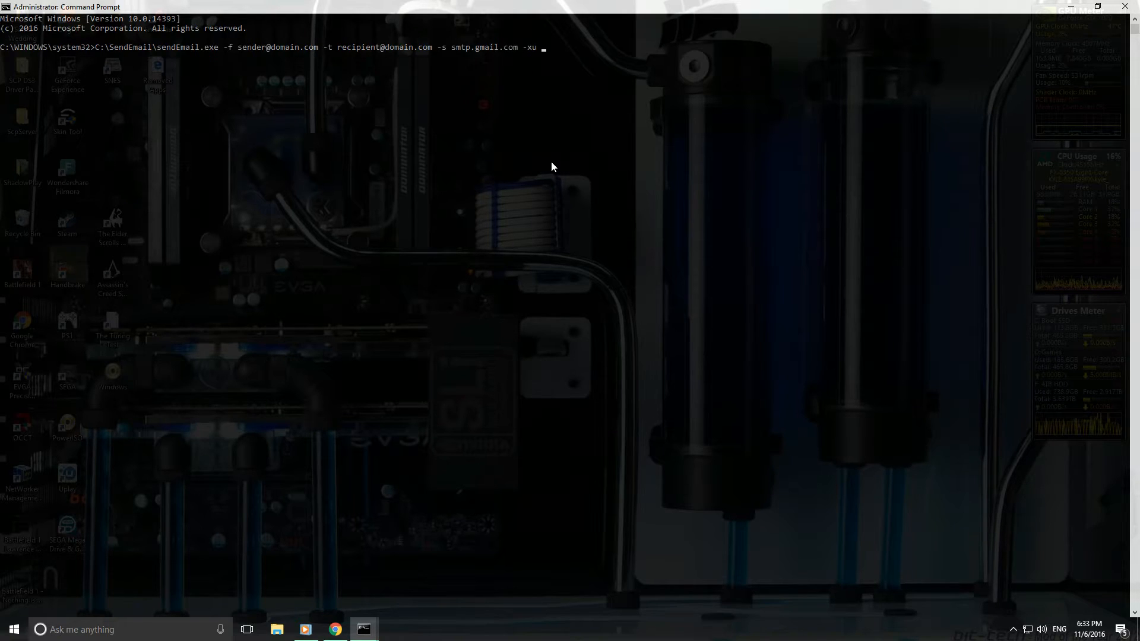
# Add -xu username -xp password and append port :587 to smtp.gmail.com.
pyautogui.write('username')
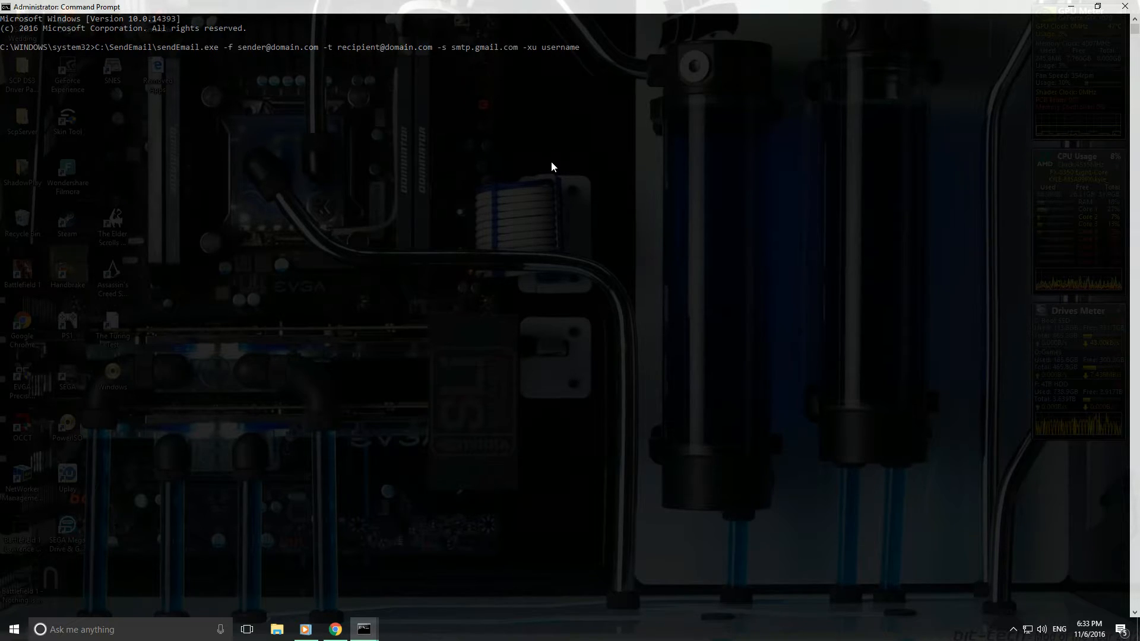
pyautogui.write('-xp password')
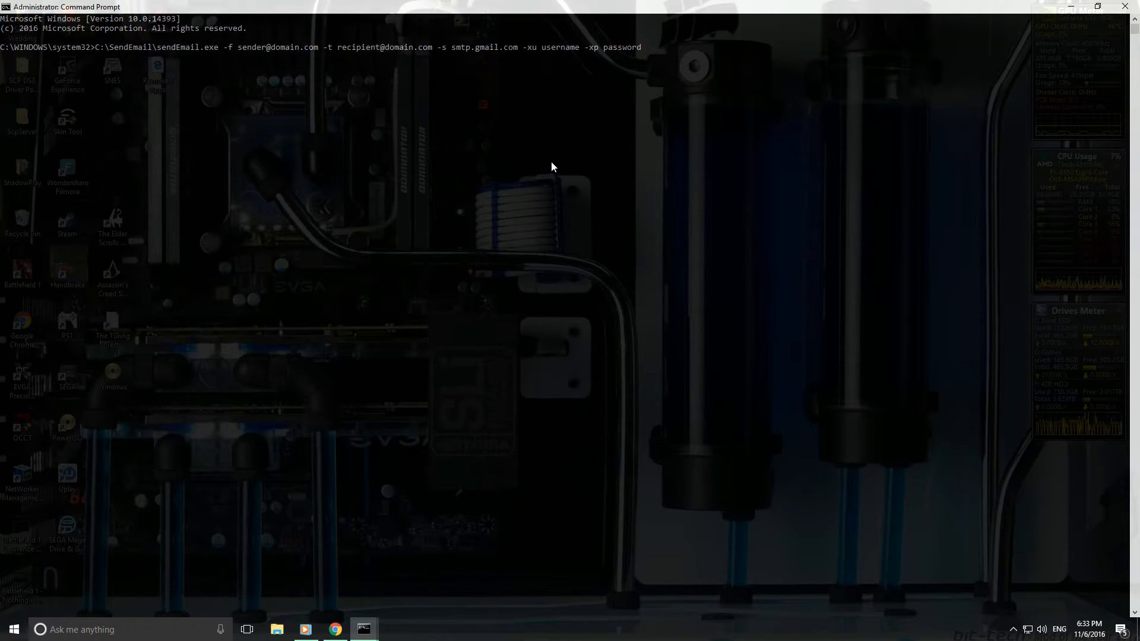
pyautogui.write(':5')
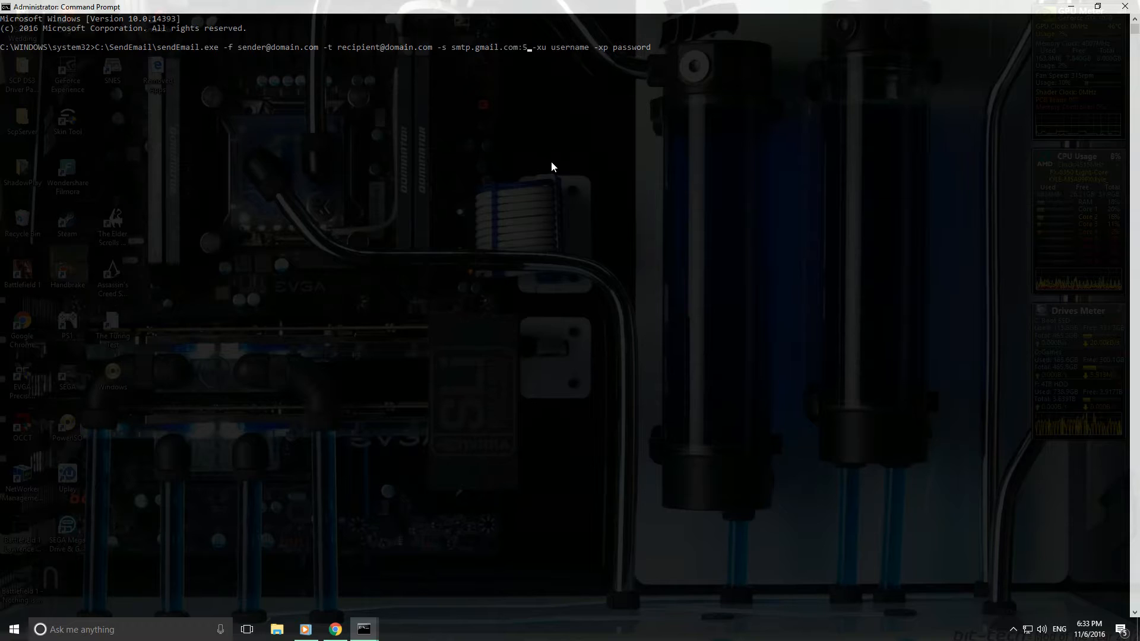
pyautogui.write('87')
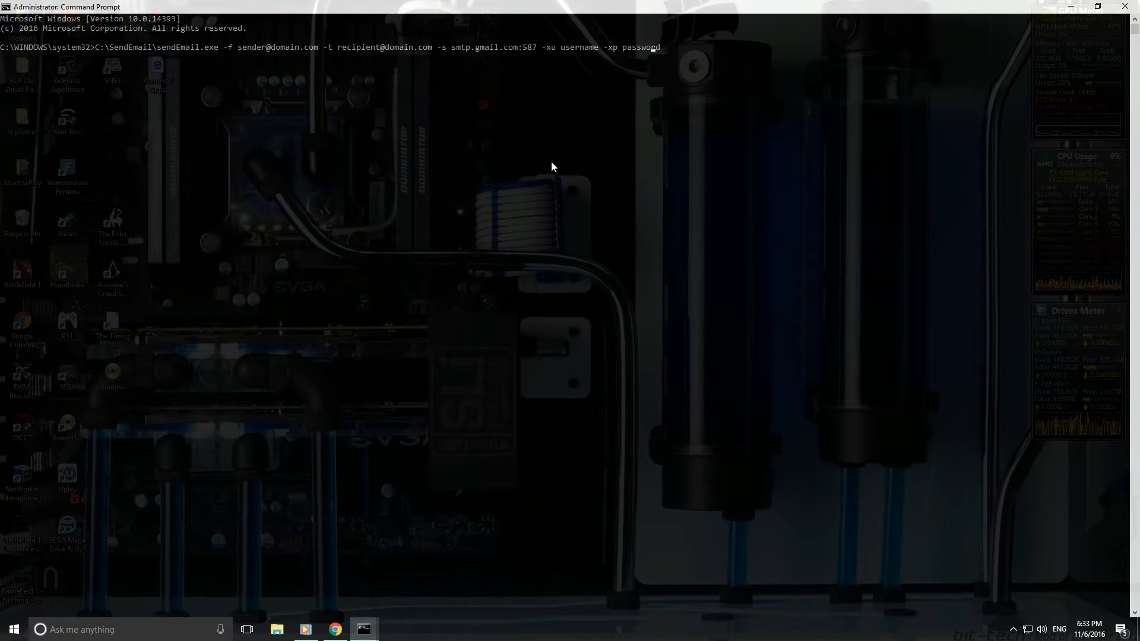
# Add -o tls=auto, the subject -u "Subject" and begin the -m message option.
pyautogui.write('-')
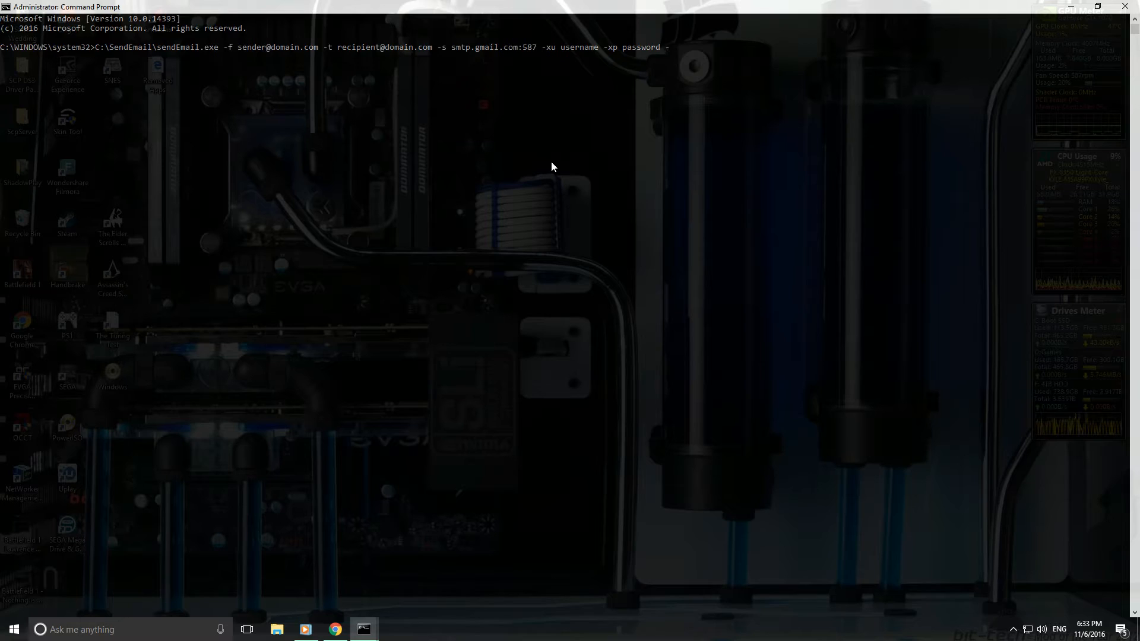
pyautogui.write('o')
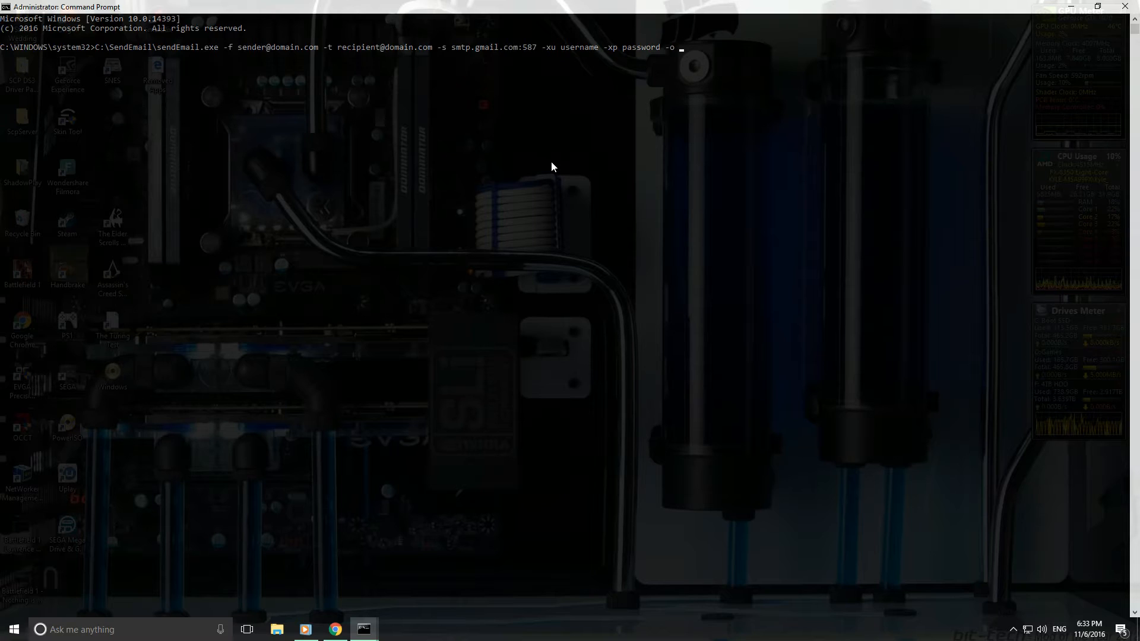
pyautogui.write('t')
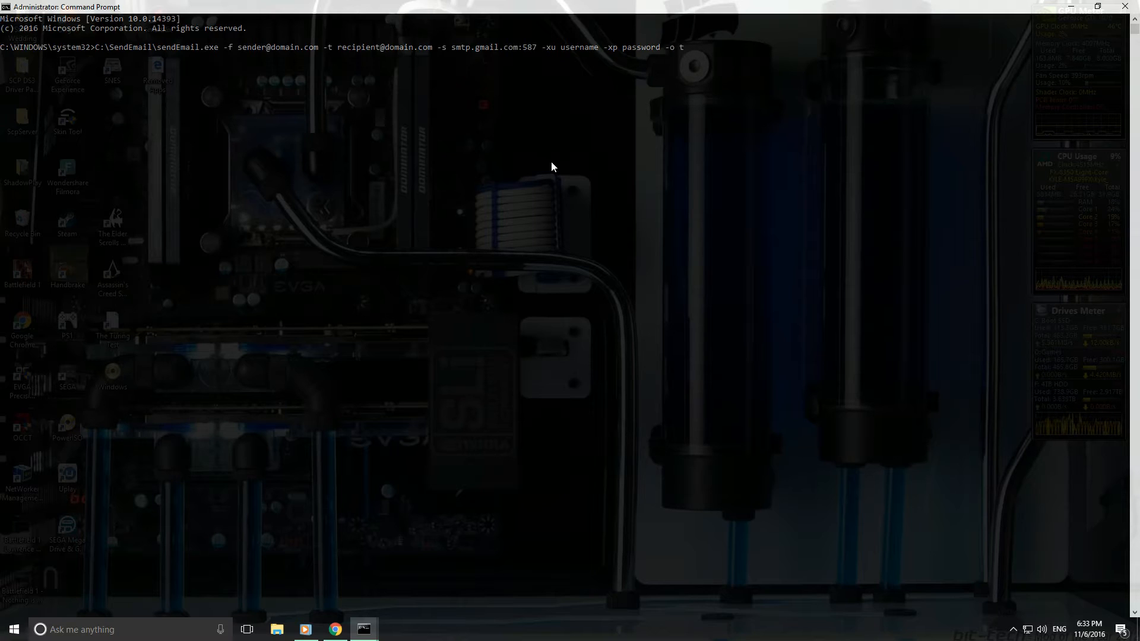
pyautogui.write('ls=auto -')
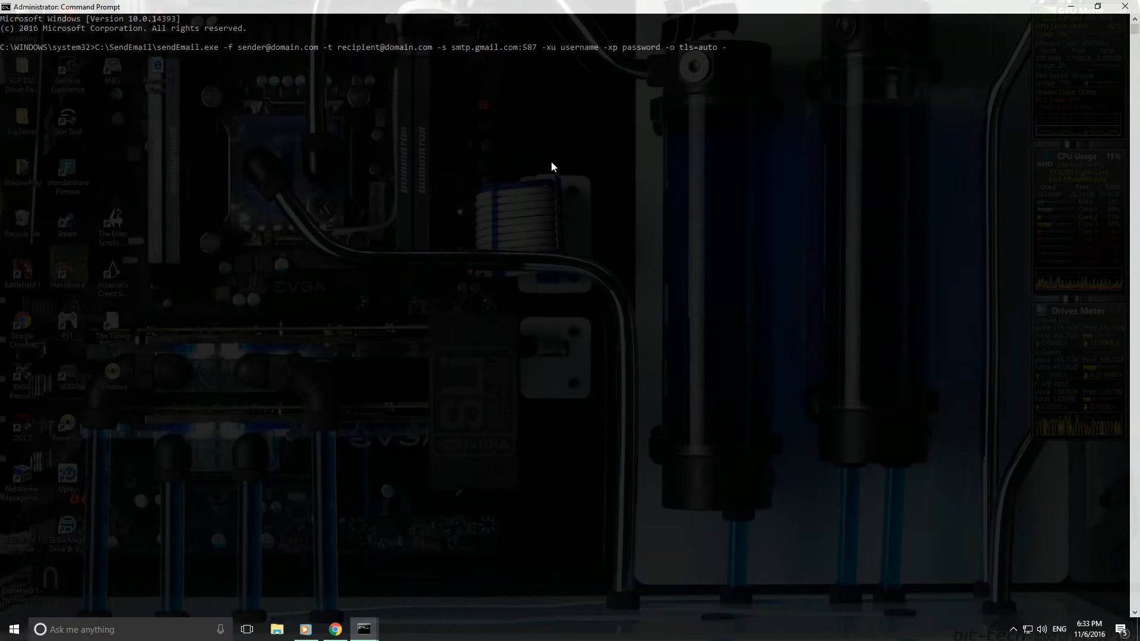
pyautogui.write('u "')
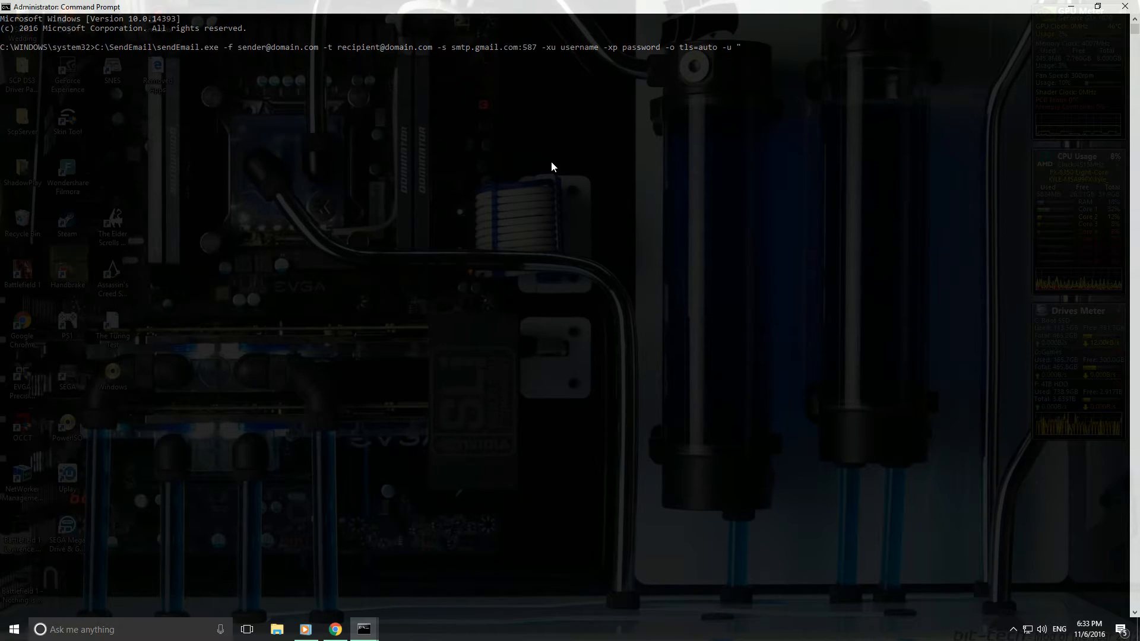
pyautogui.write('"Subje')
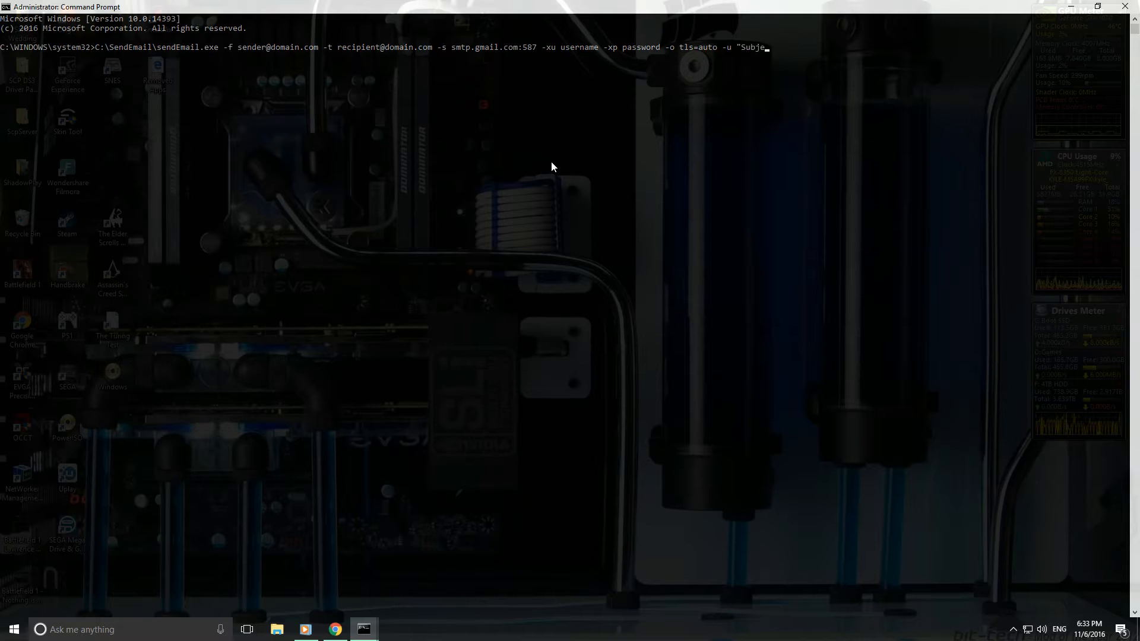
pyautogui.write('ct" -')
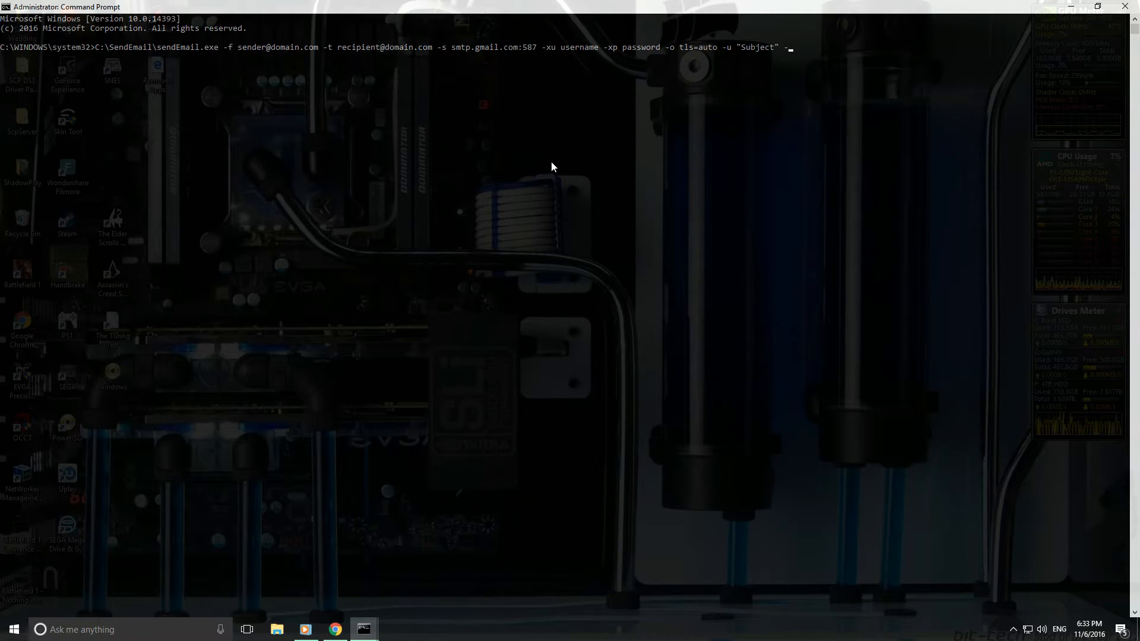
pyautogui.write('m "Th')
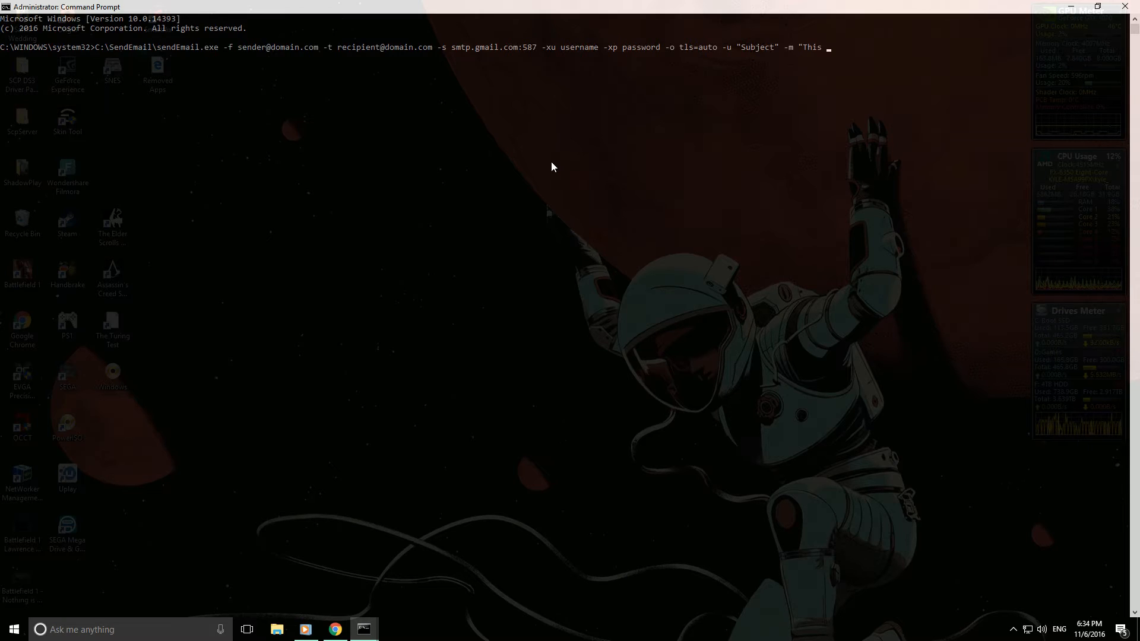
# Enter the message body "This is just a test using SendEmail" after -m.
pyautogui.write('is just a')
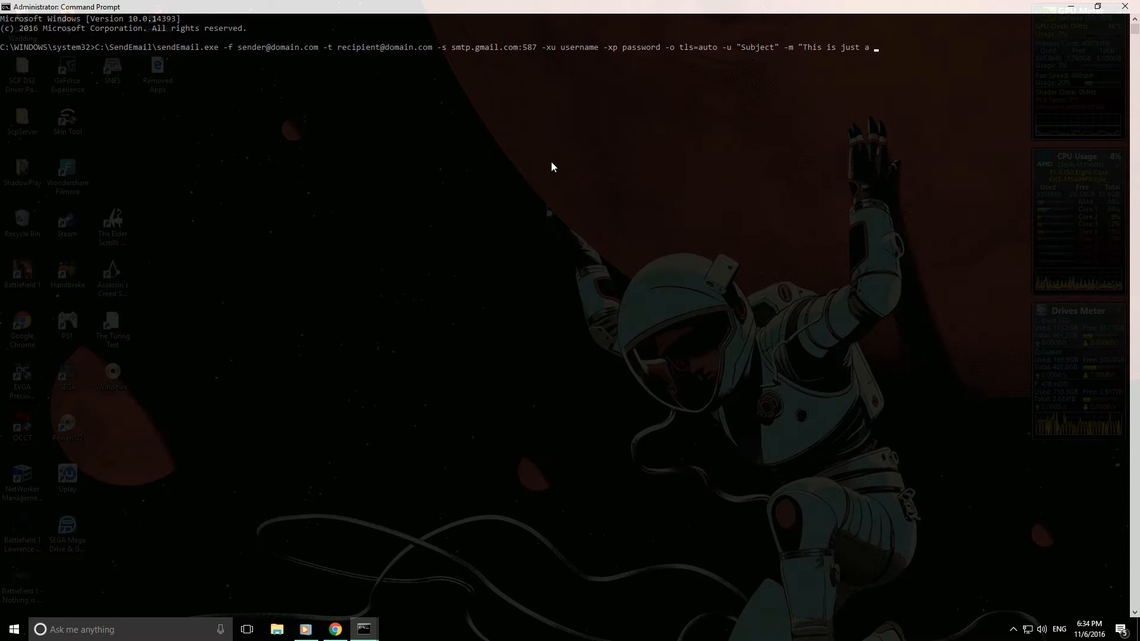
pyautogui.write('test using SendEmail')
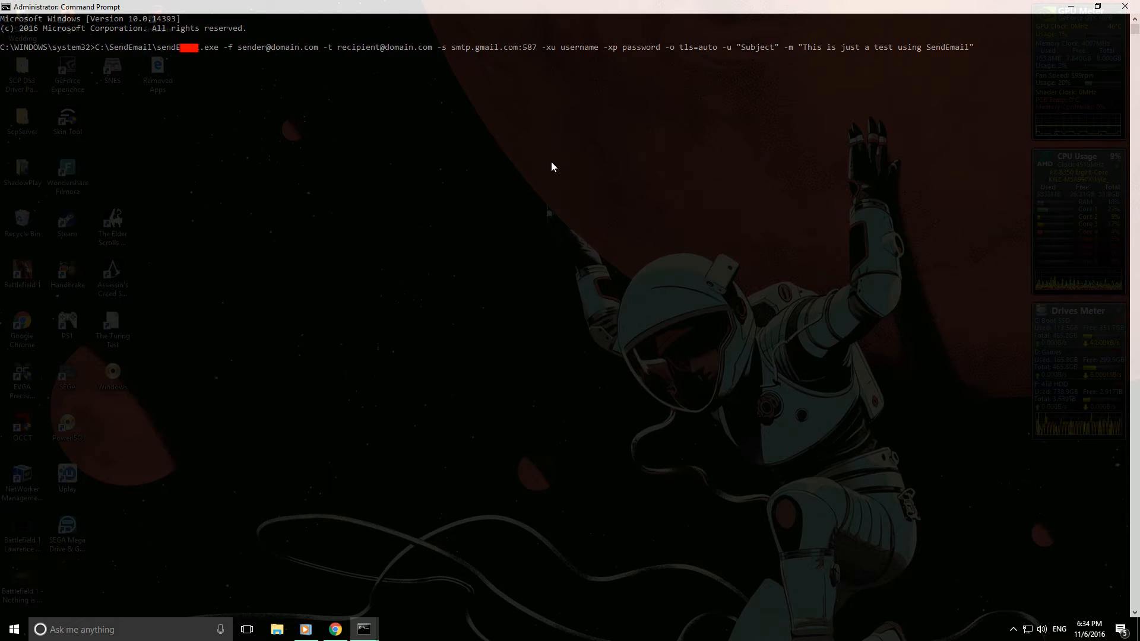
# Run the sendEmail command and get 'Email was sent successfully!'.
pyautogui.press('enter')
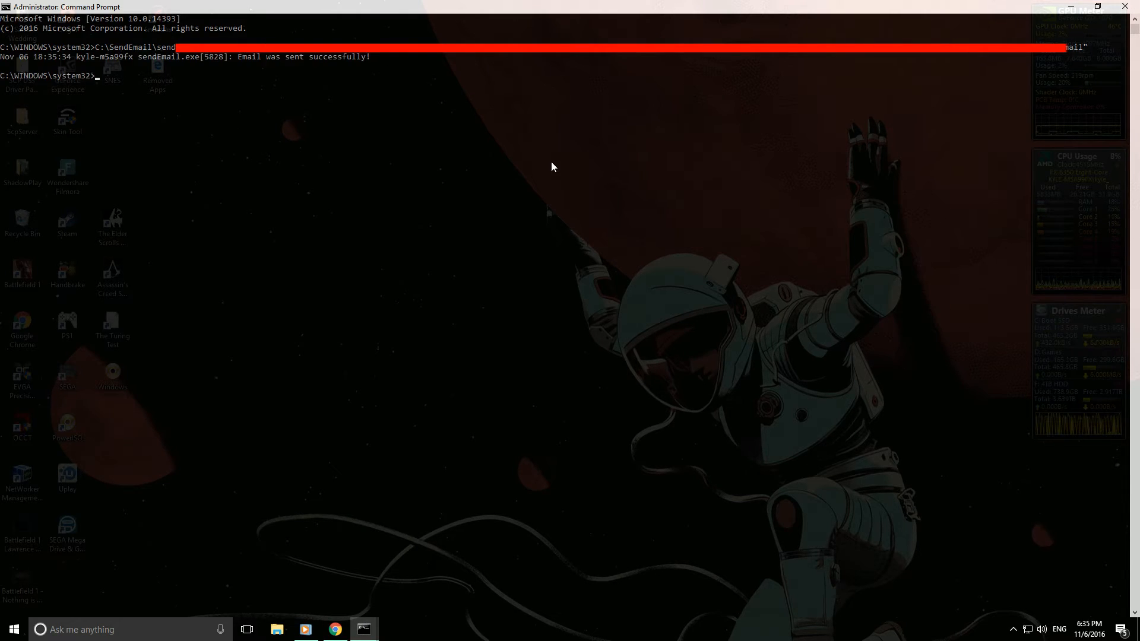
pyautogui.moveTo(215, 109)
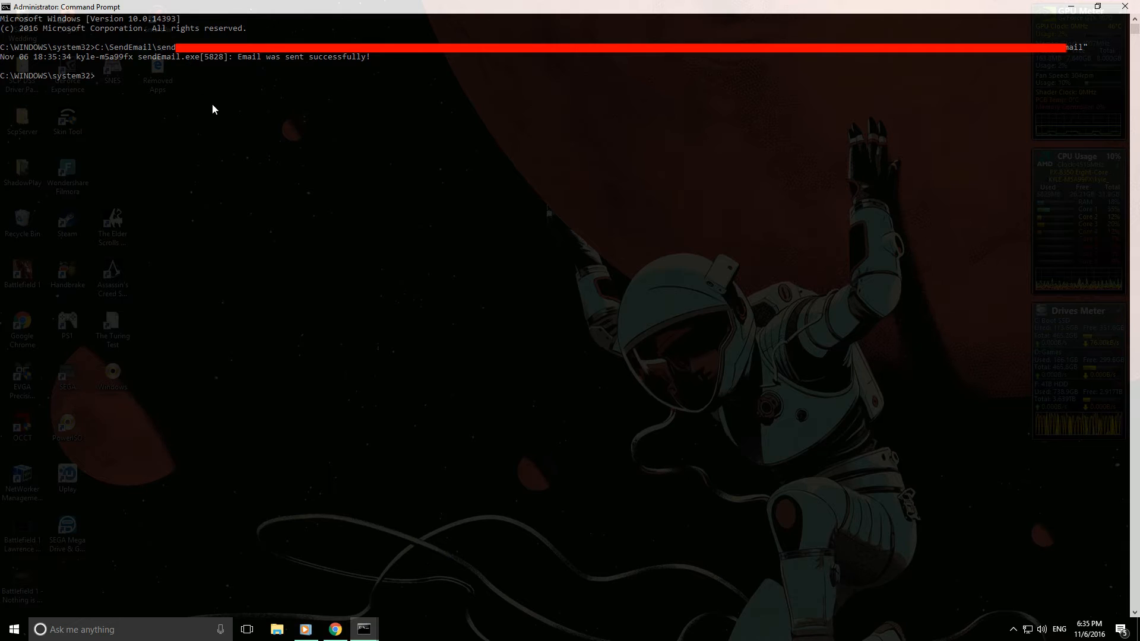
pyautogui.moveTo(356, 69)
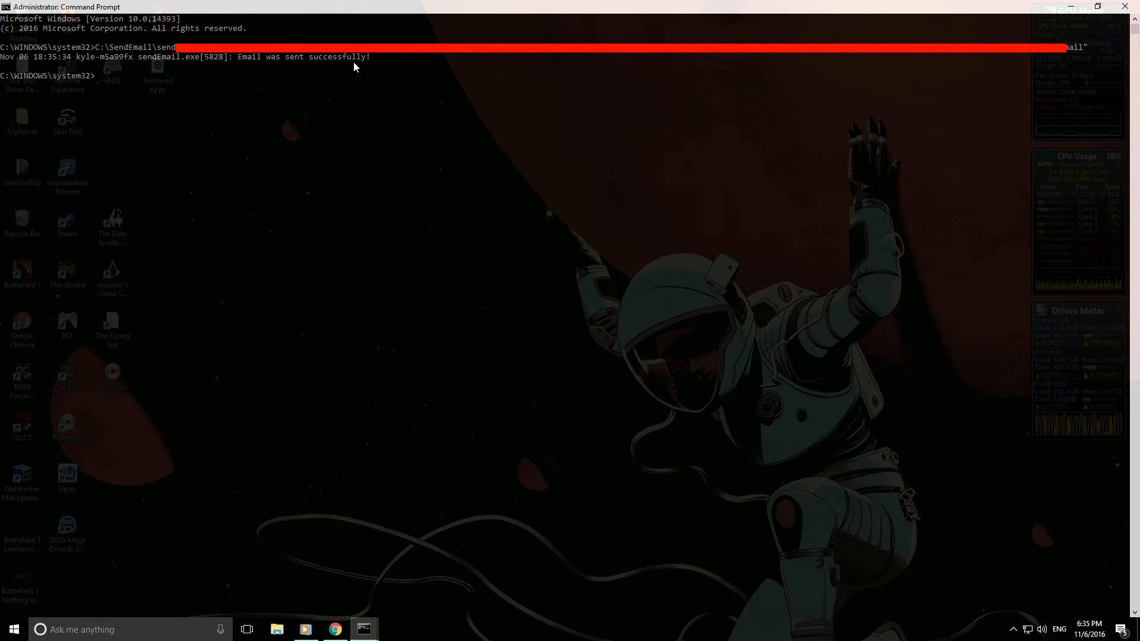
pyautogui.moveTo(340, 81)
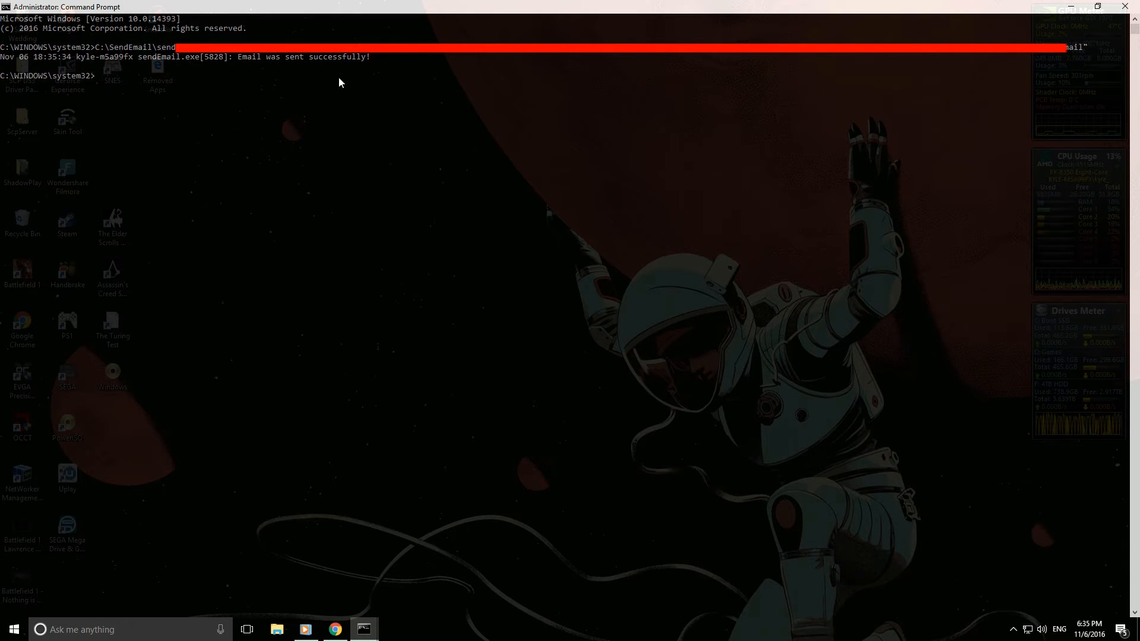
pyautogui.moveTo(276, 74)
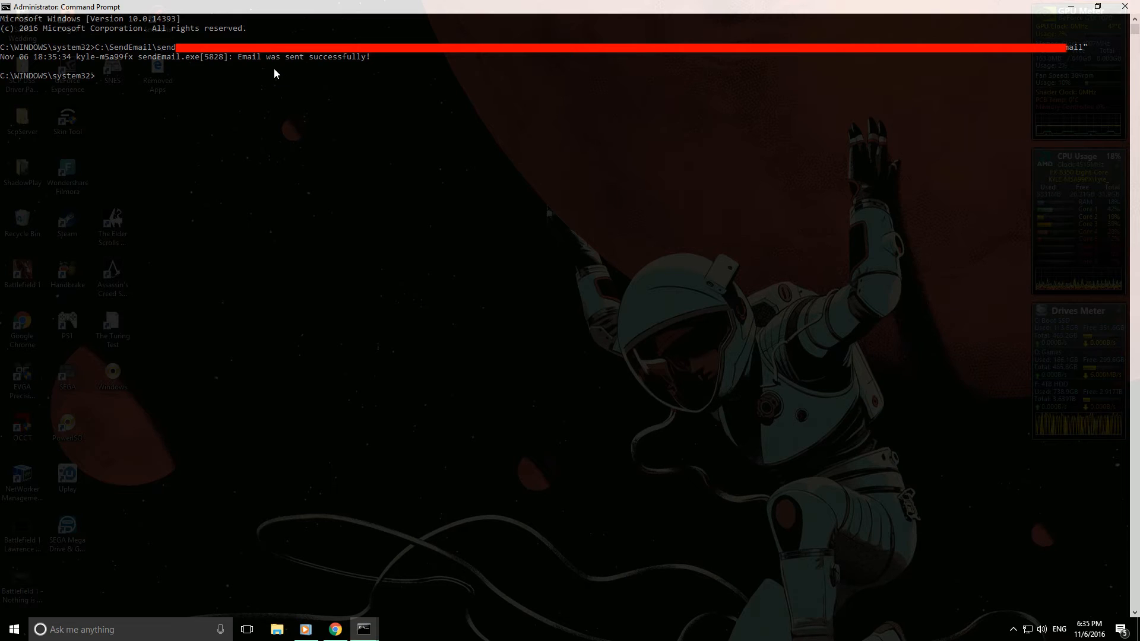
pyautogui.moveTo(971, 63)
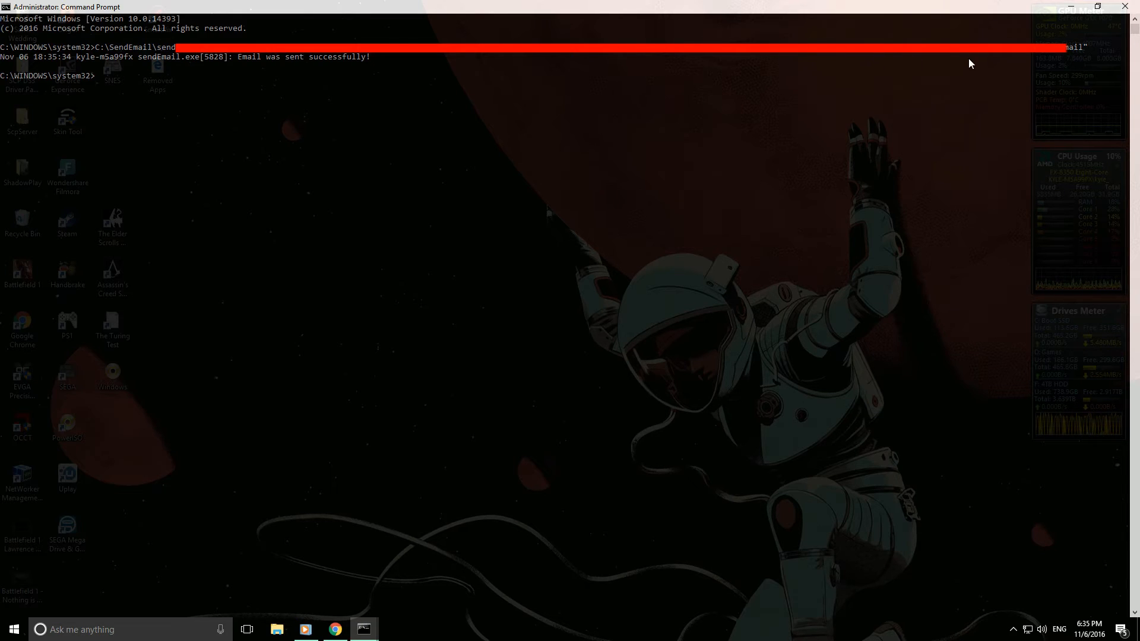
pyautogui.moveTo(392, 54)
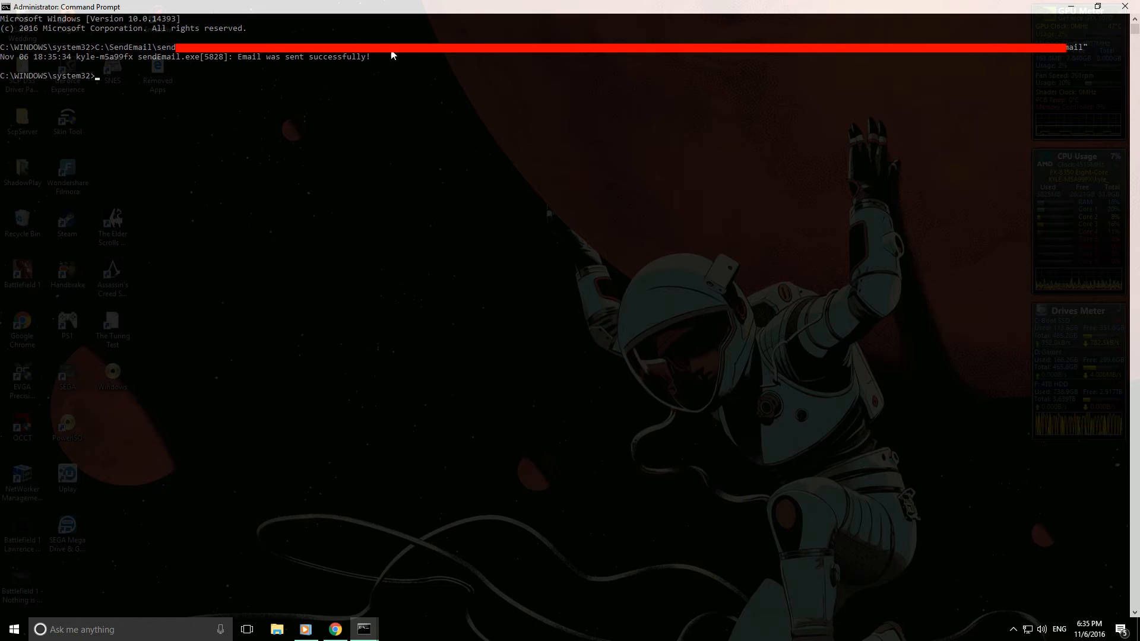
pyautogui.moveTo(383, 67)
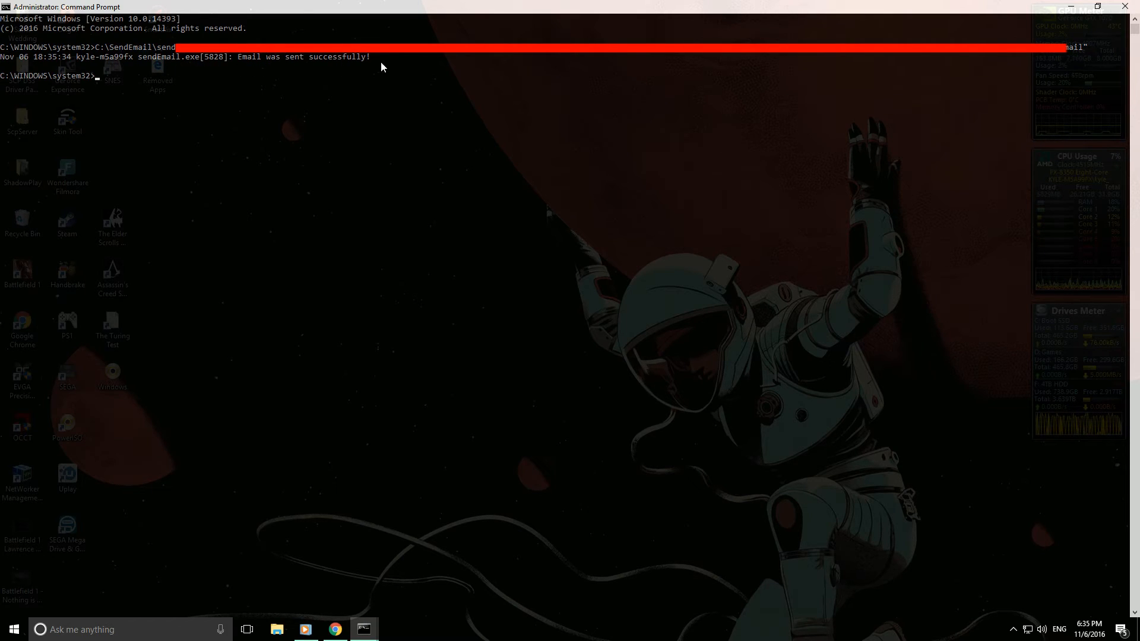
pyautogui.moveTo(392, 69)
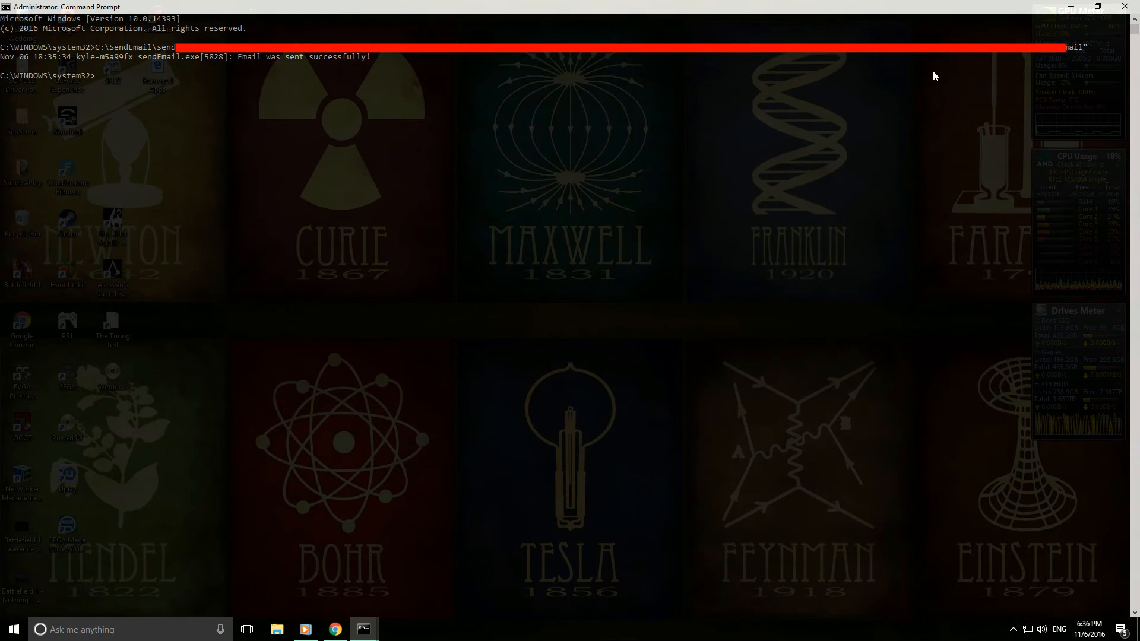
pyautogui.moveTo(237, 79)
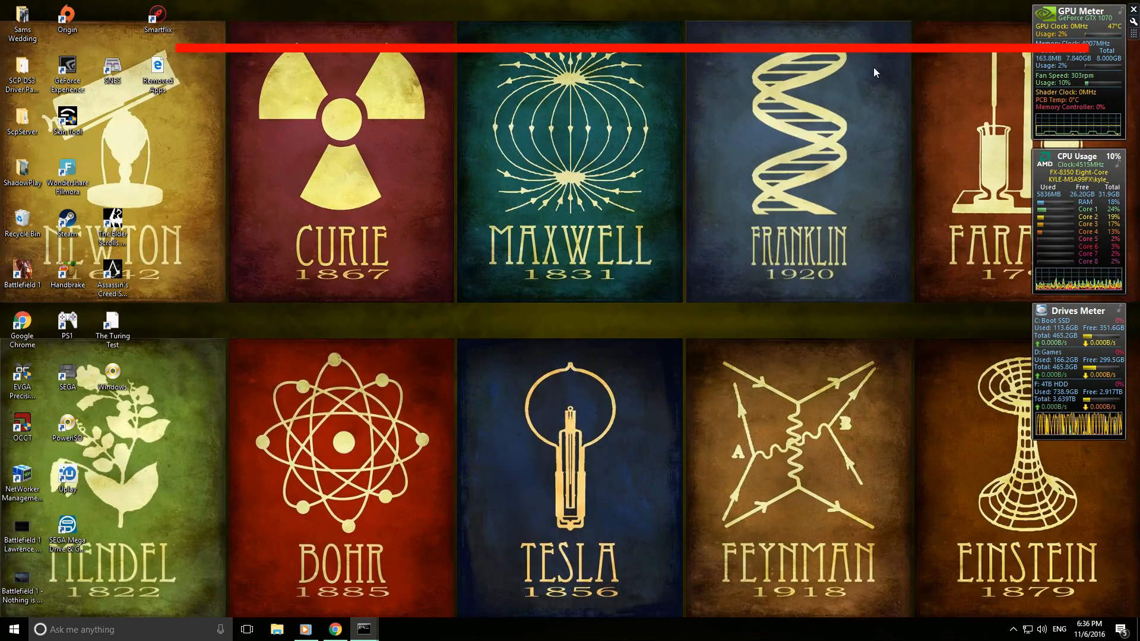
# Return to Chrome's Outlook Mail tab showing the inbox with the new test message.
pyautogui.click(335, 629)
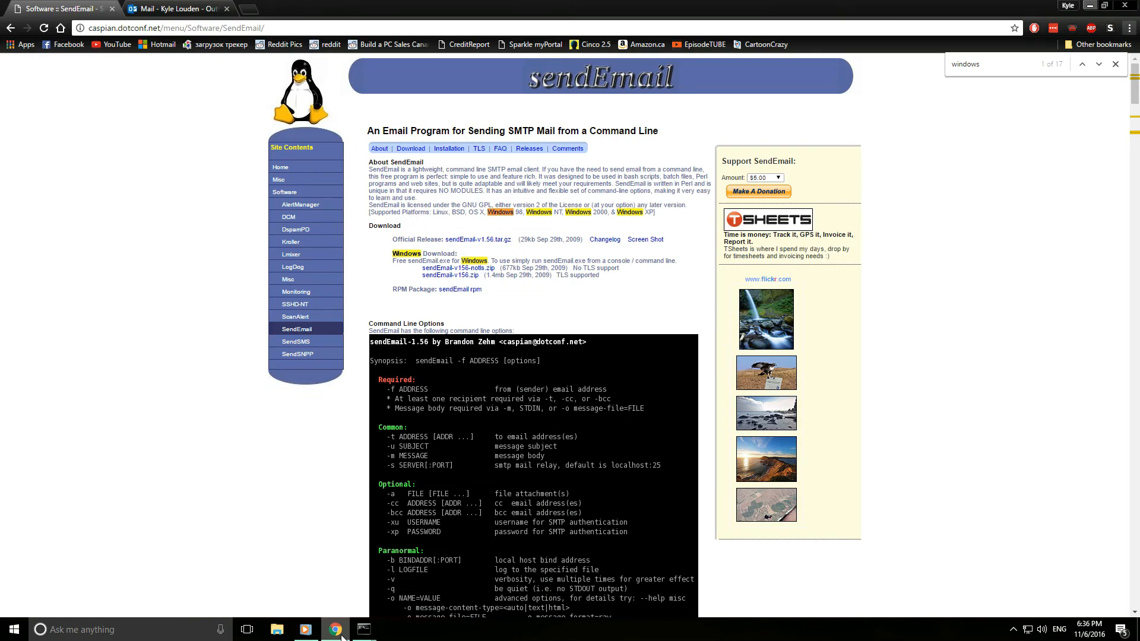
pyautogui.moveTo(173, 9)
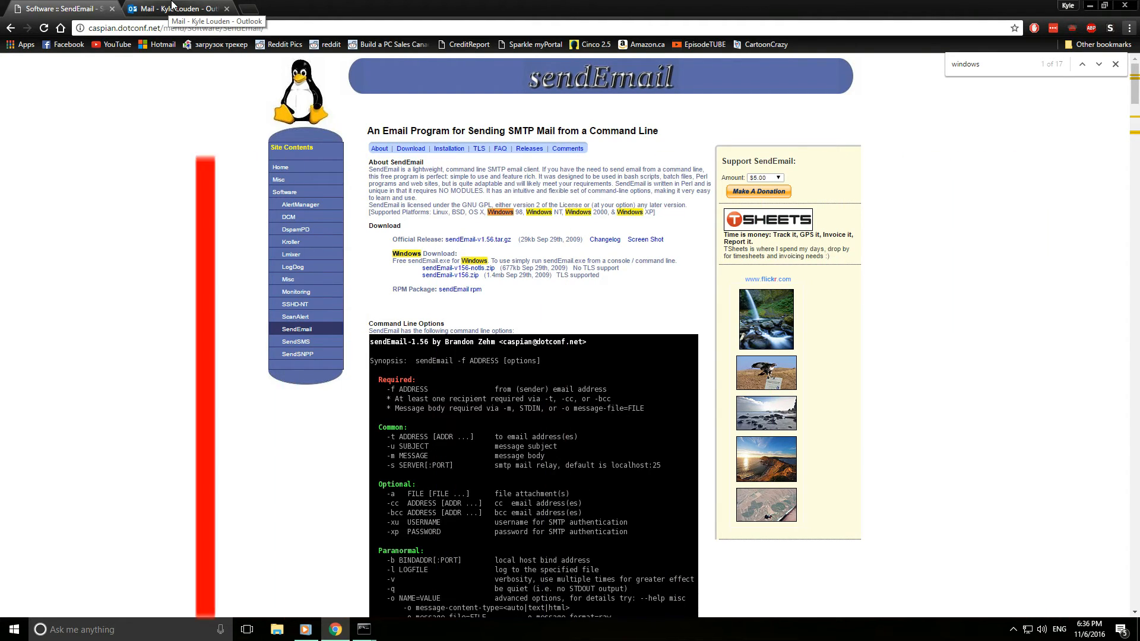
pyautogui.click(172, 8)
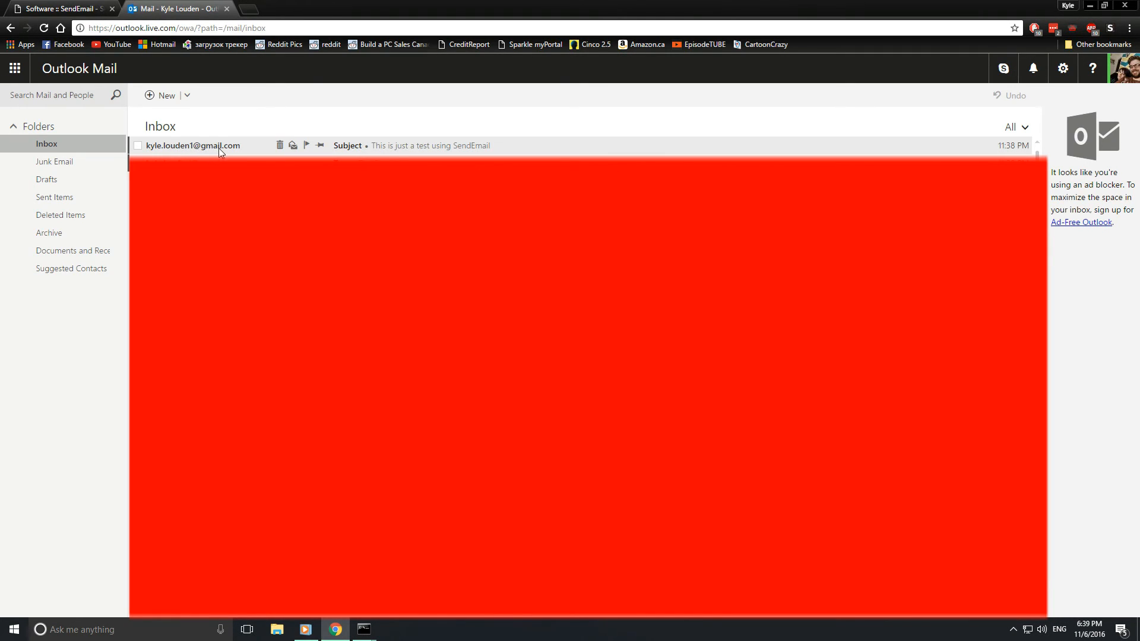
pyautogui.moveTo(259, 155)
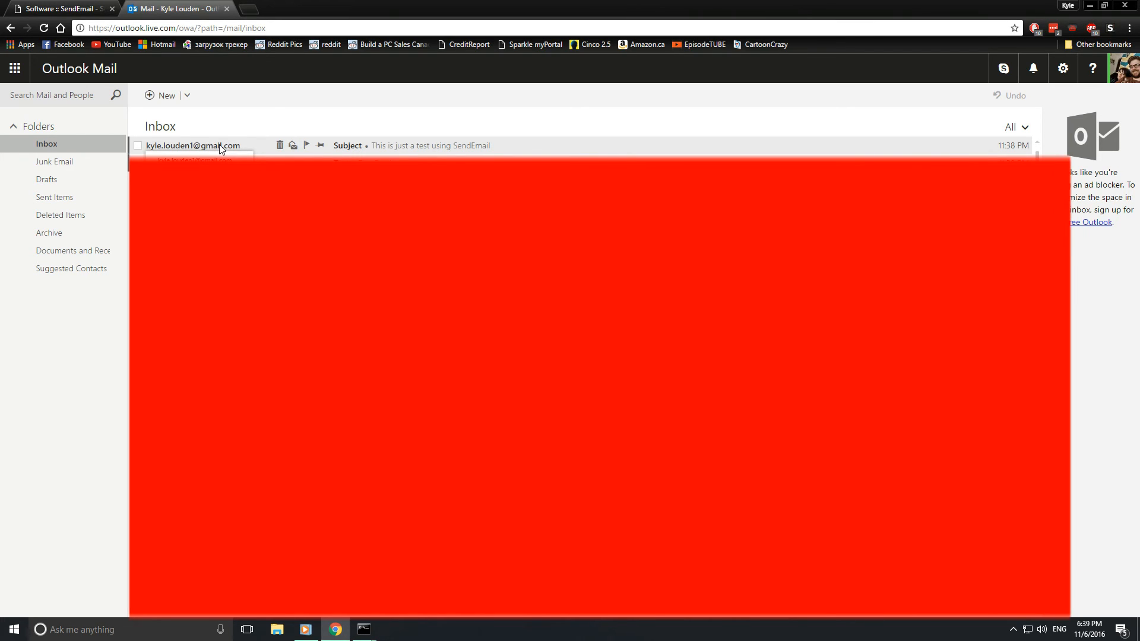
# Open the test message and view its body 'This is just a test using SendEmail'.
pyautogui.click(191, 145)
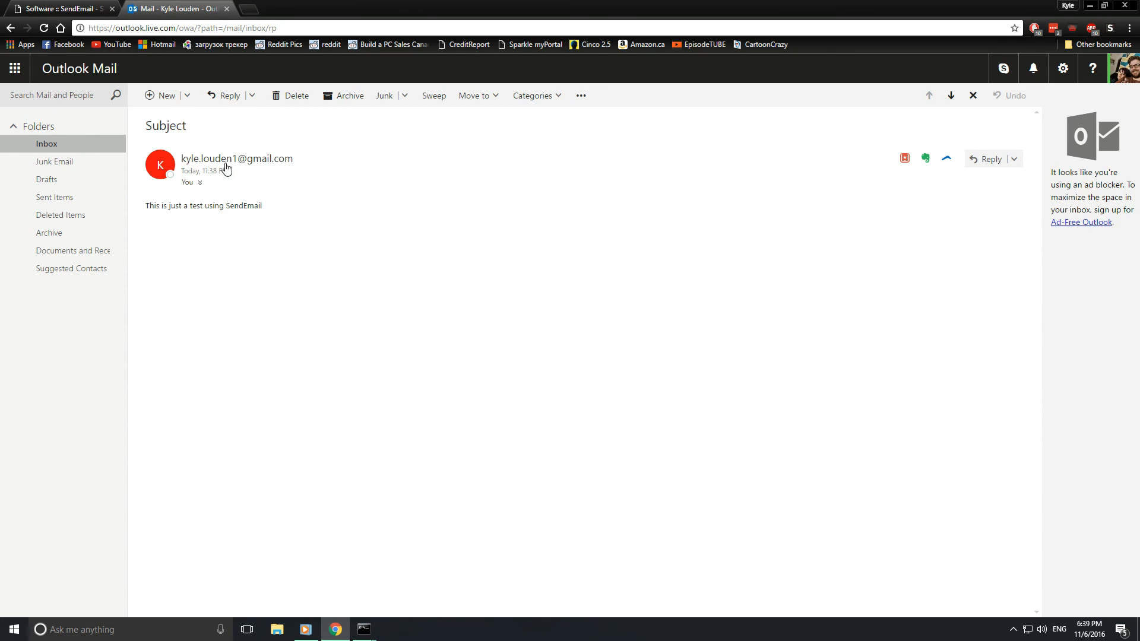
pyautogui.moveTo(152, 117)
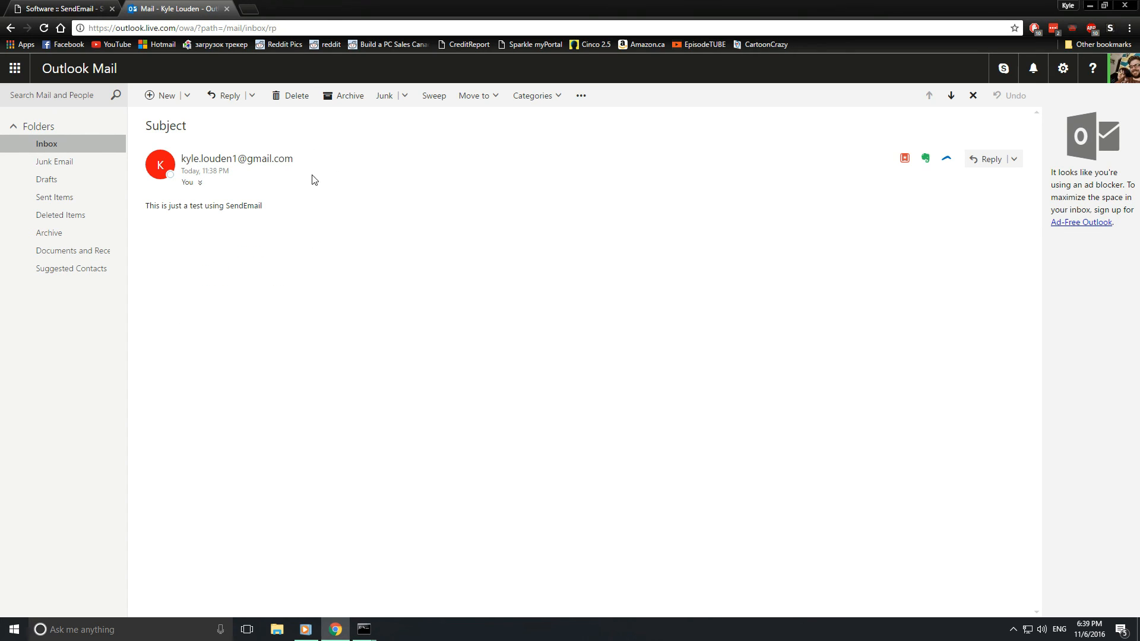
pyautogui.moveTo(399, 259)
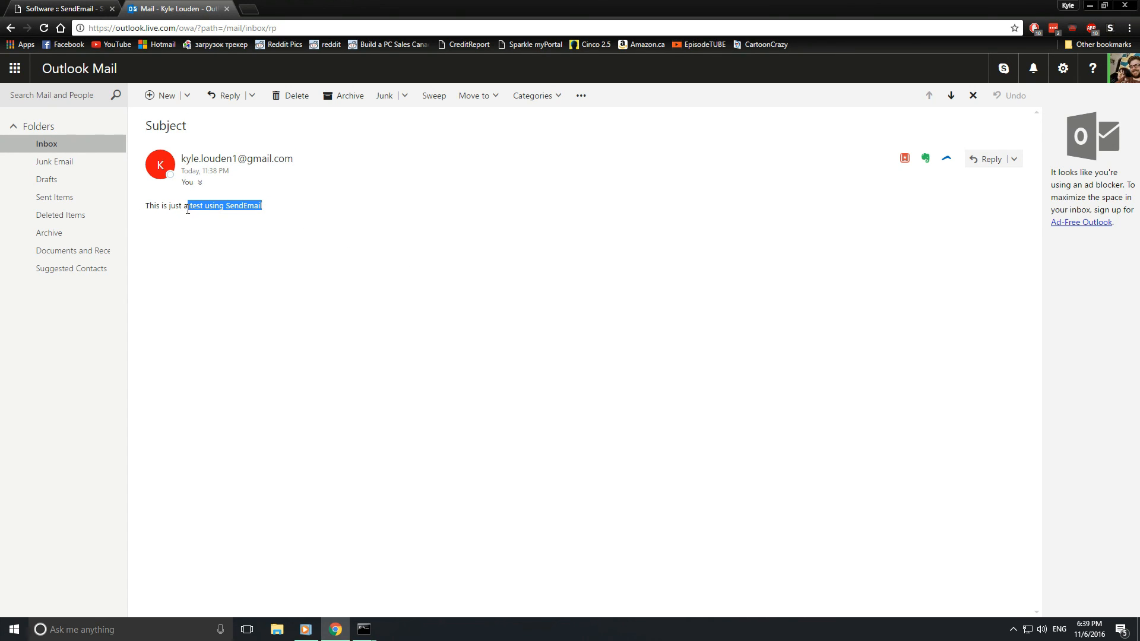
pyautogui.click(367, 397)
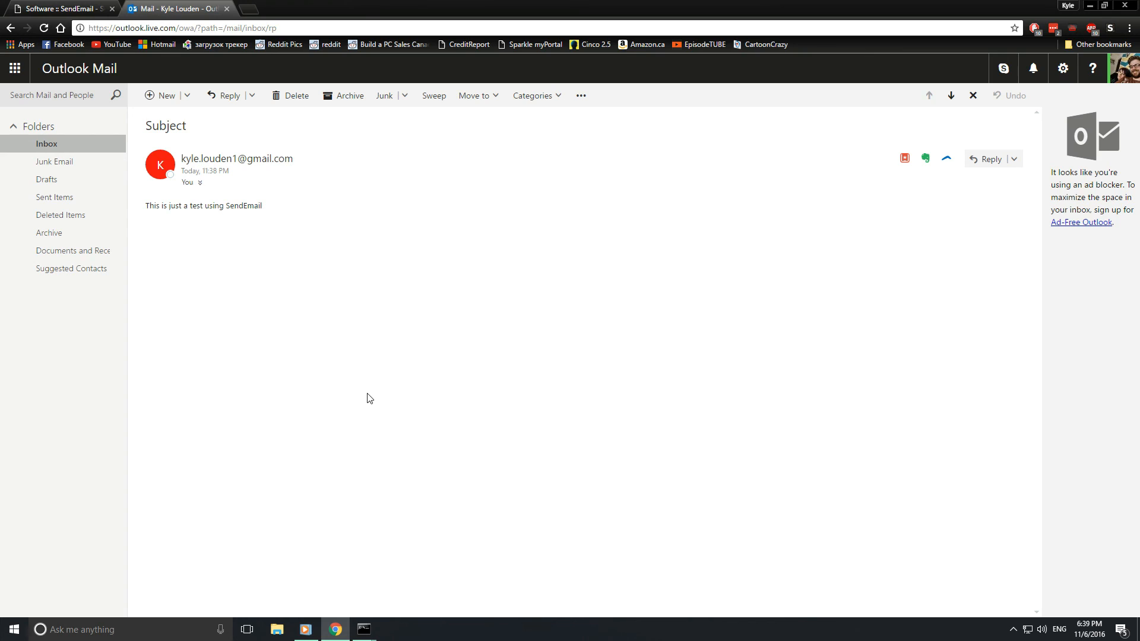
pyautogui.moveTo(366, 397)
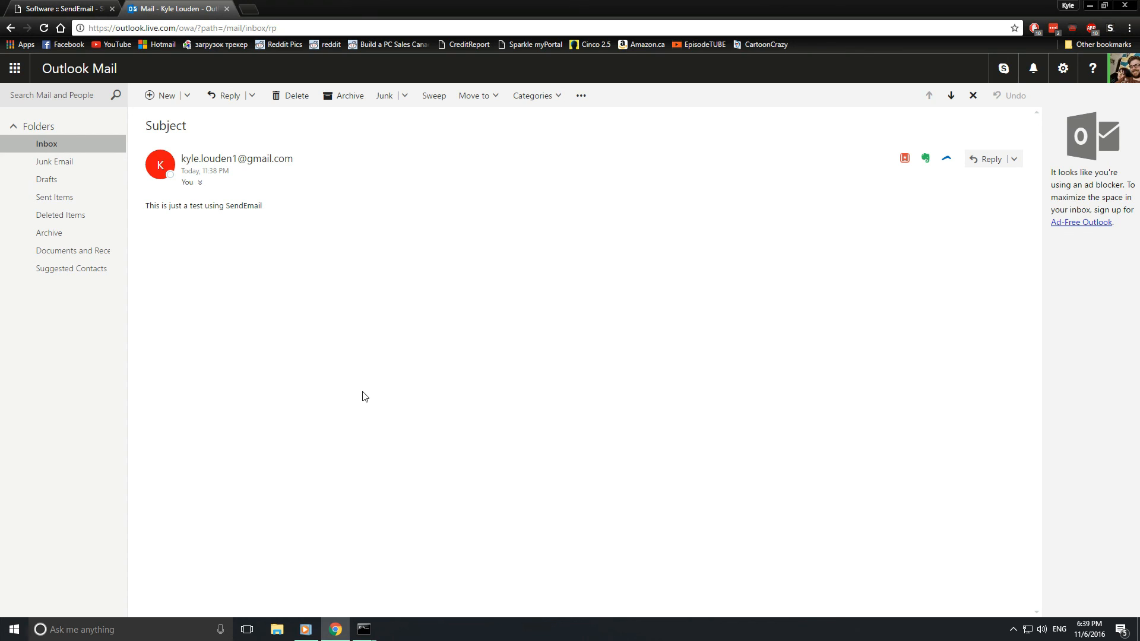
pyautogui.moveTo(326, 359)
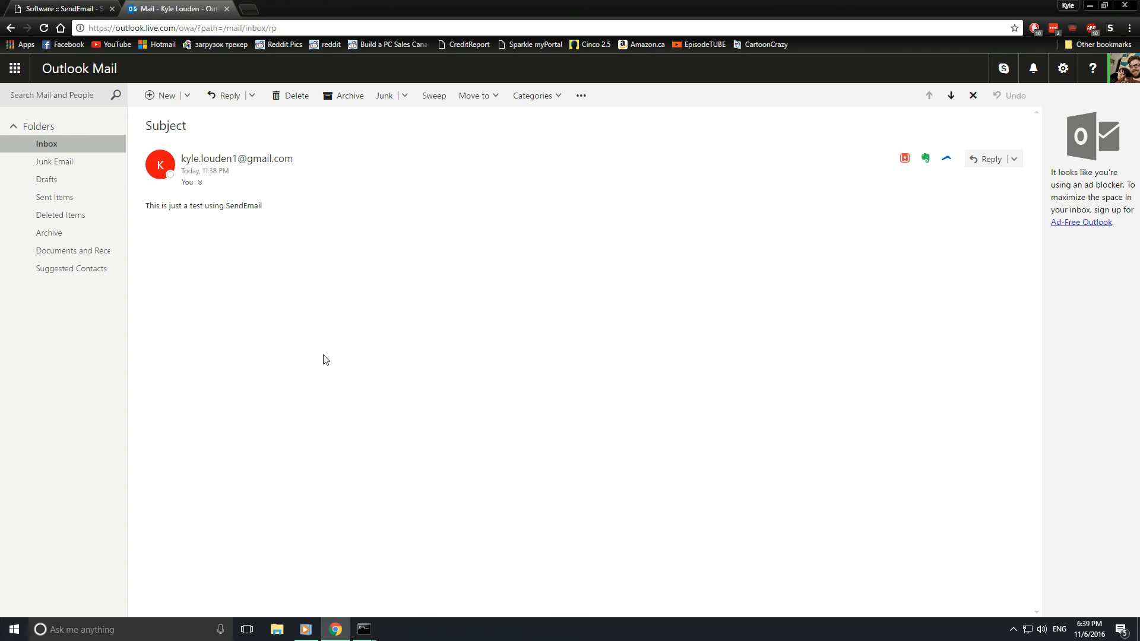
pyautogui.moveTo(338, 367)
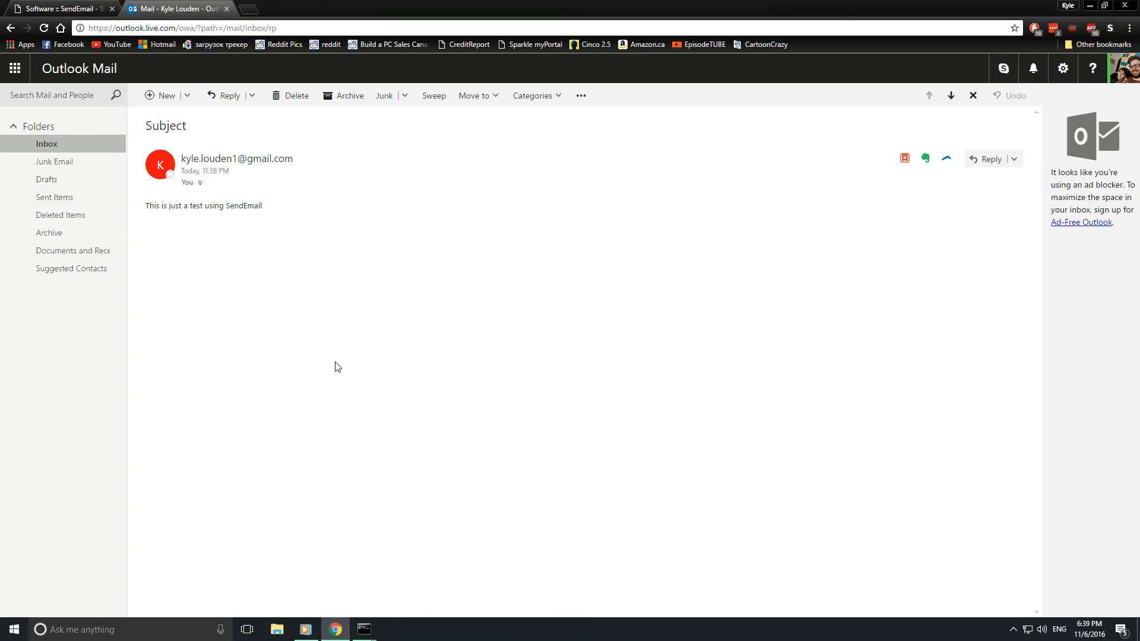
pyautogui.moveTo(346, 362)
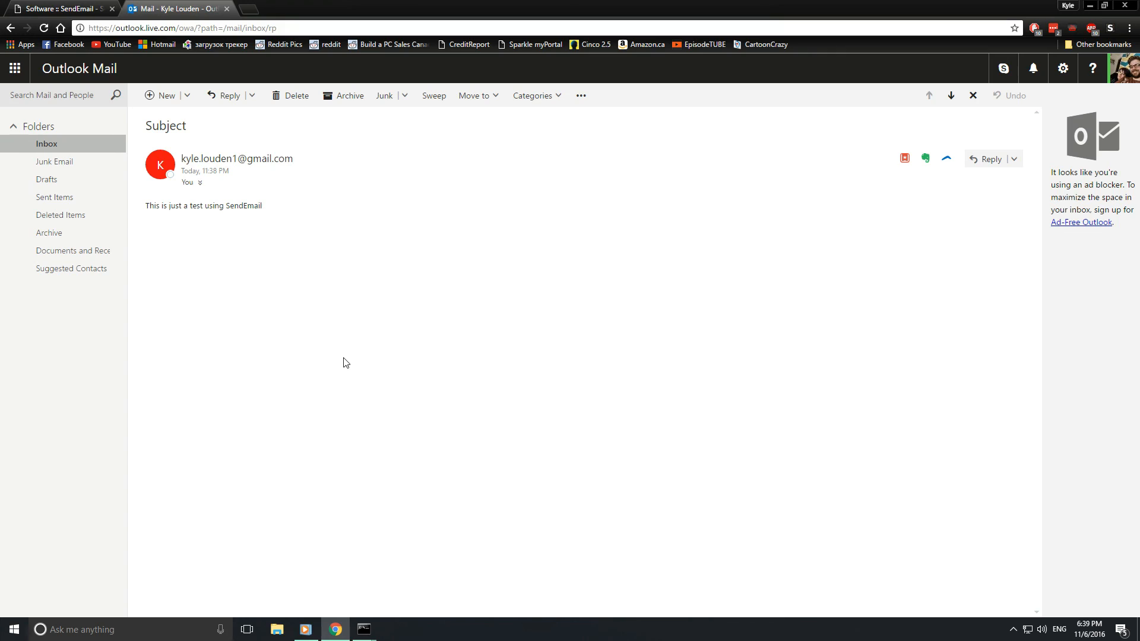